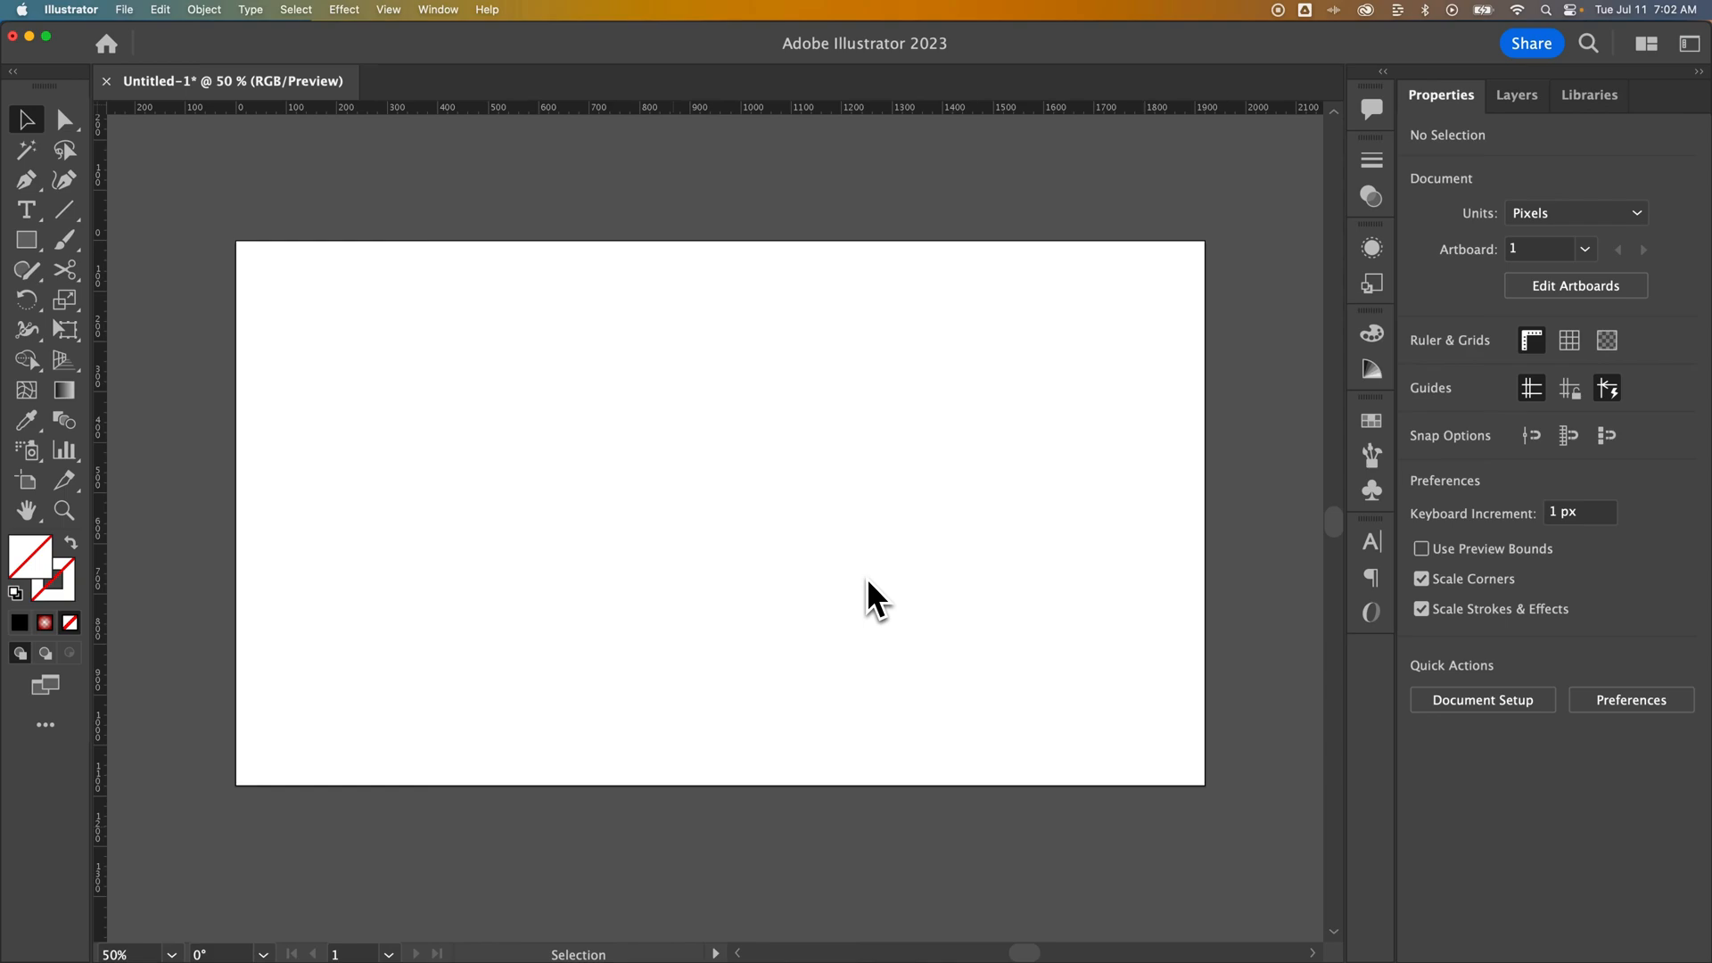
mouse_move(125, 164)
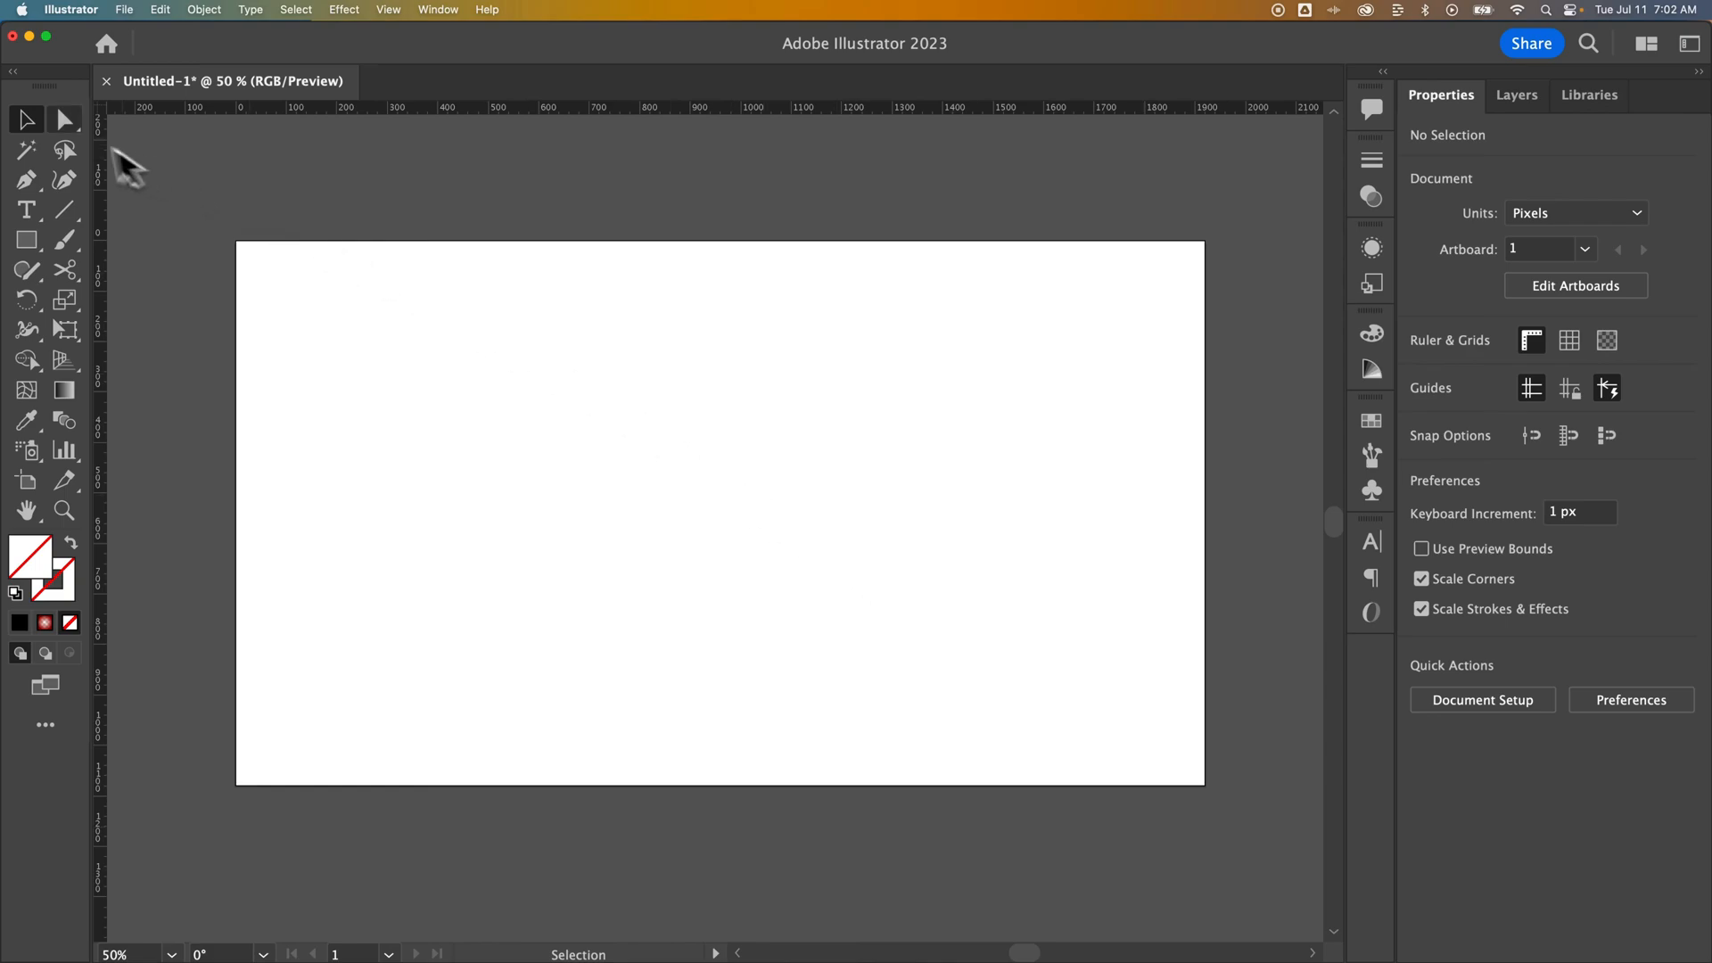
mouse_move(26, 119)
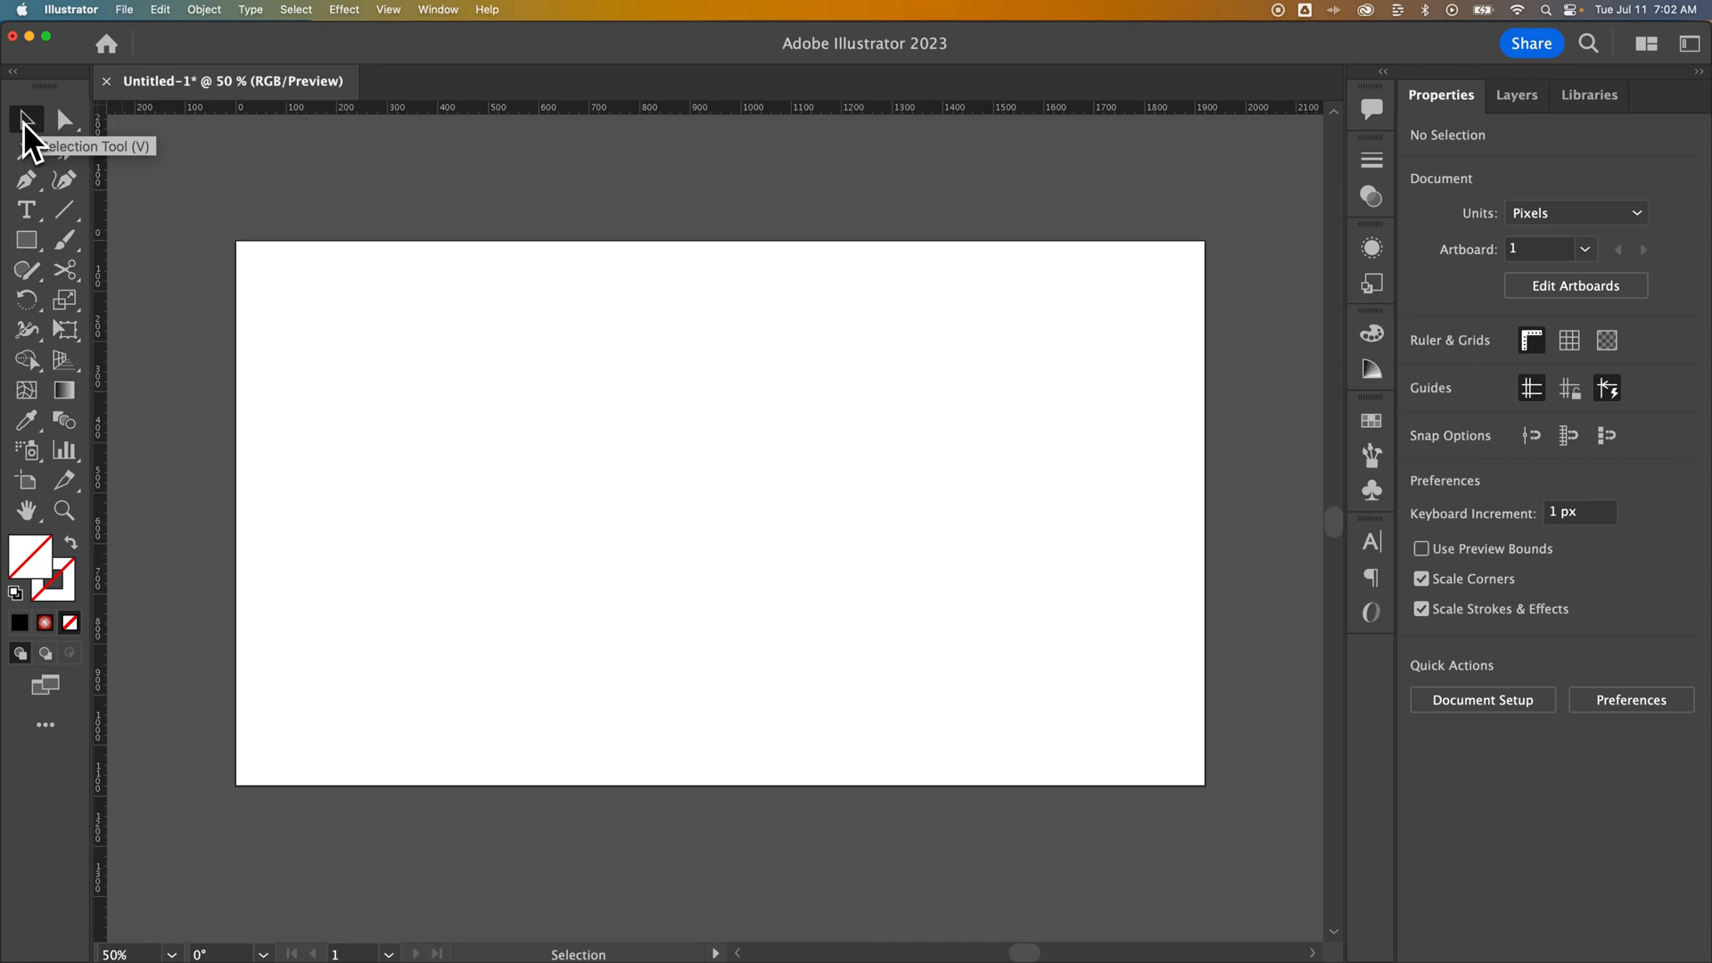
mouse_move(481, 358)
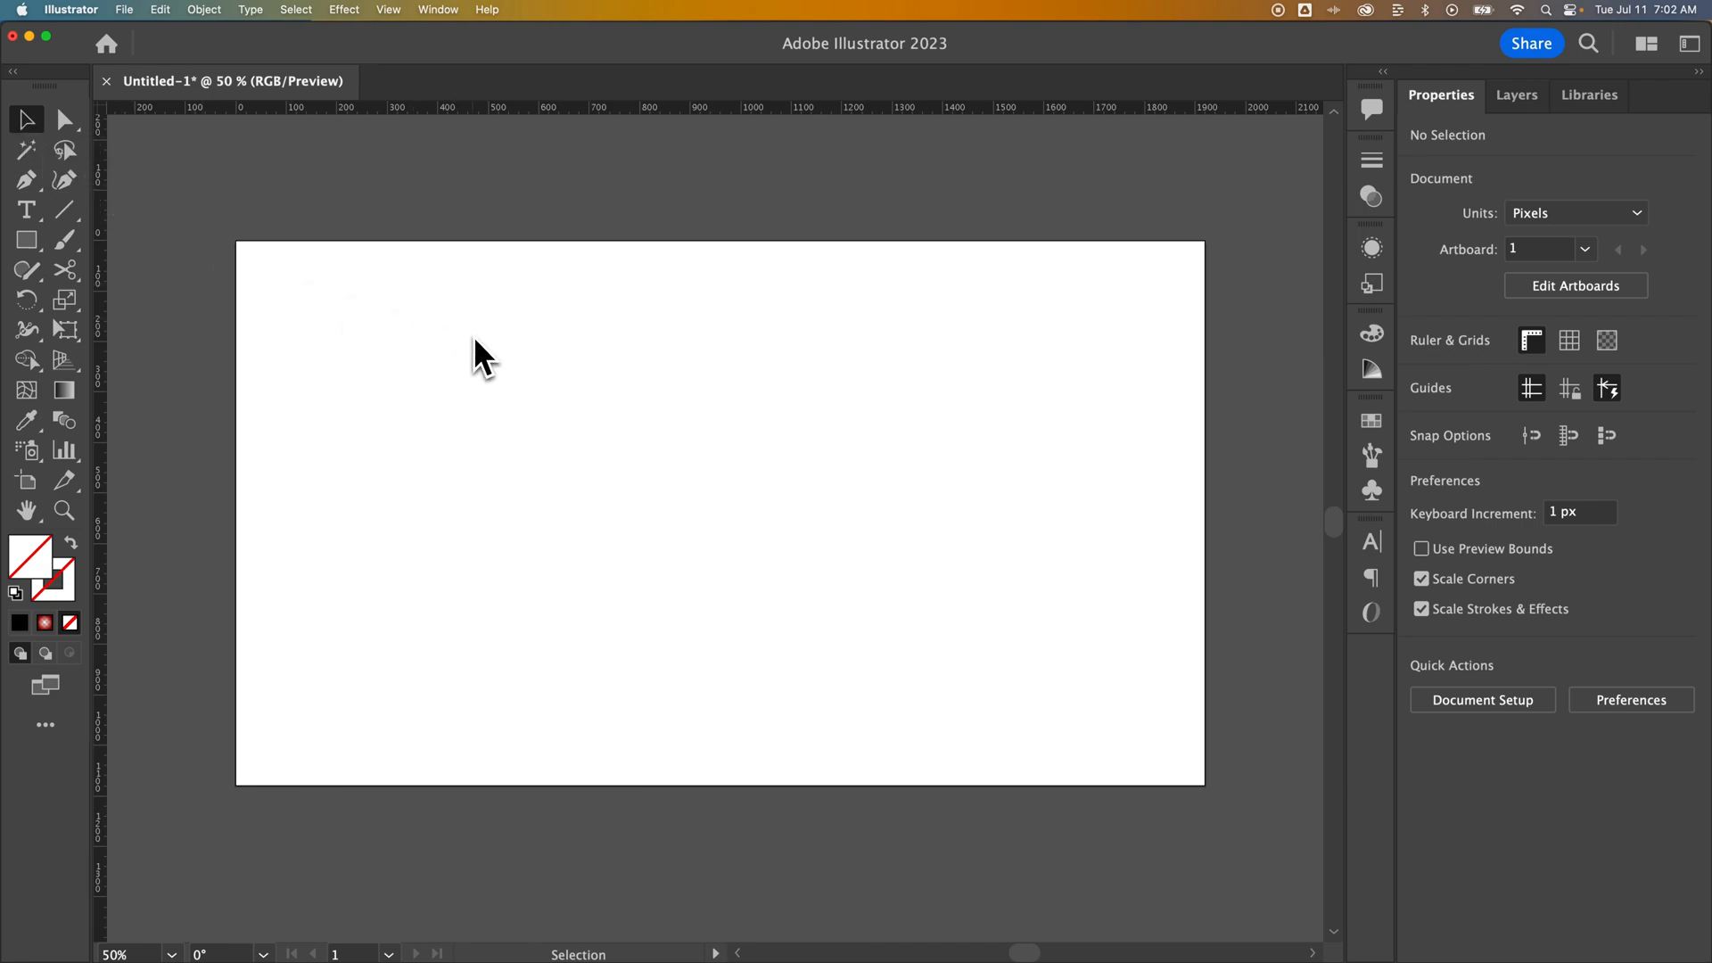
mouse_move(500, 373)
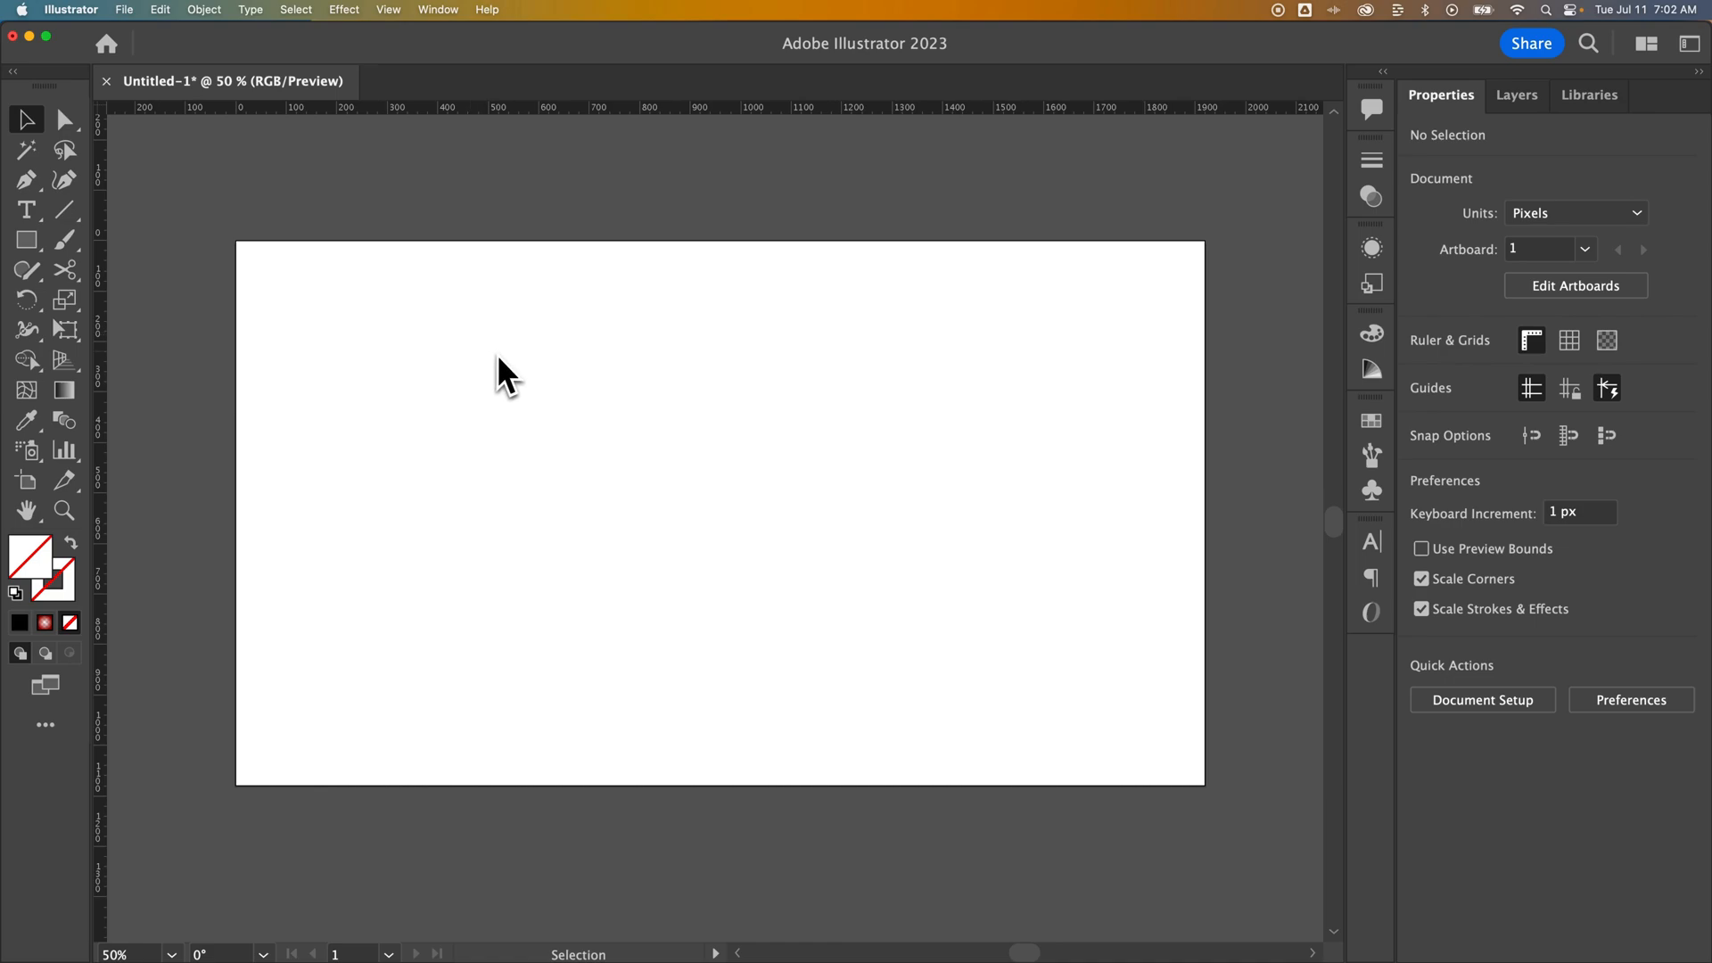
mouse_move(498, 396)
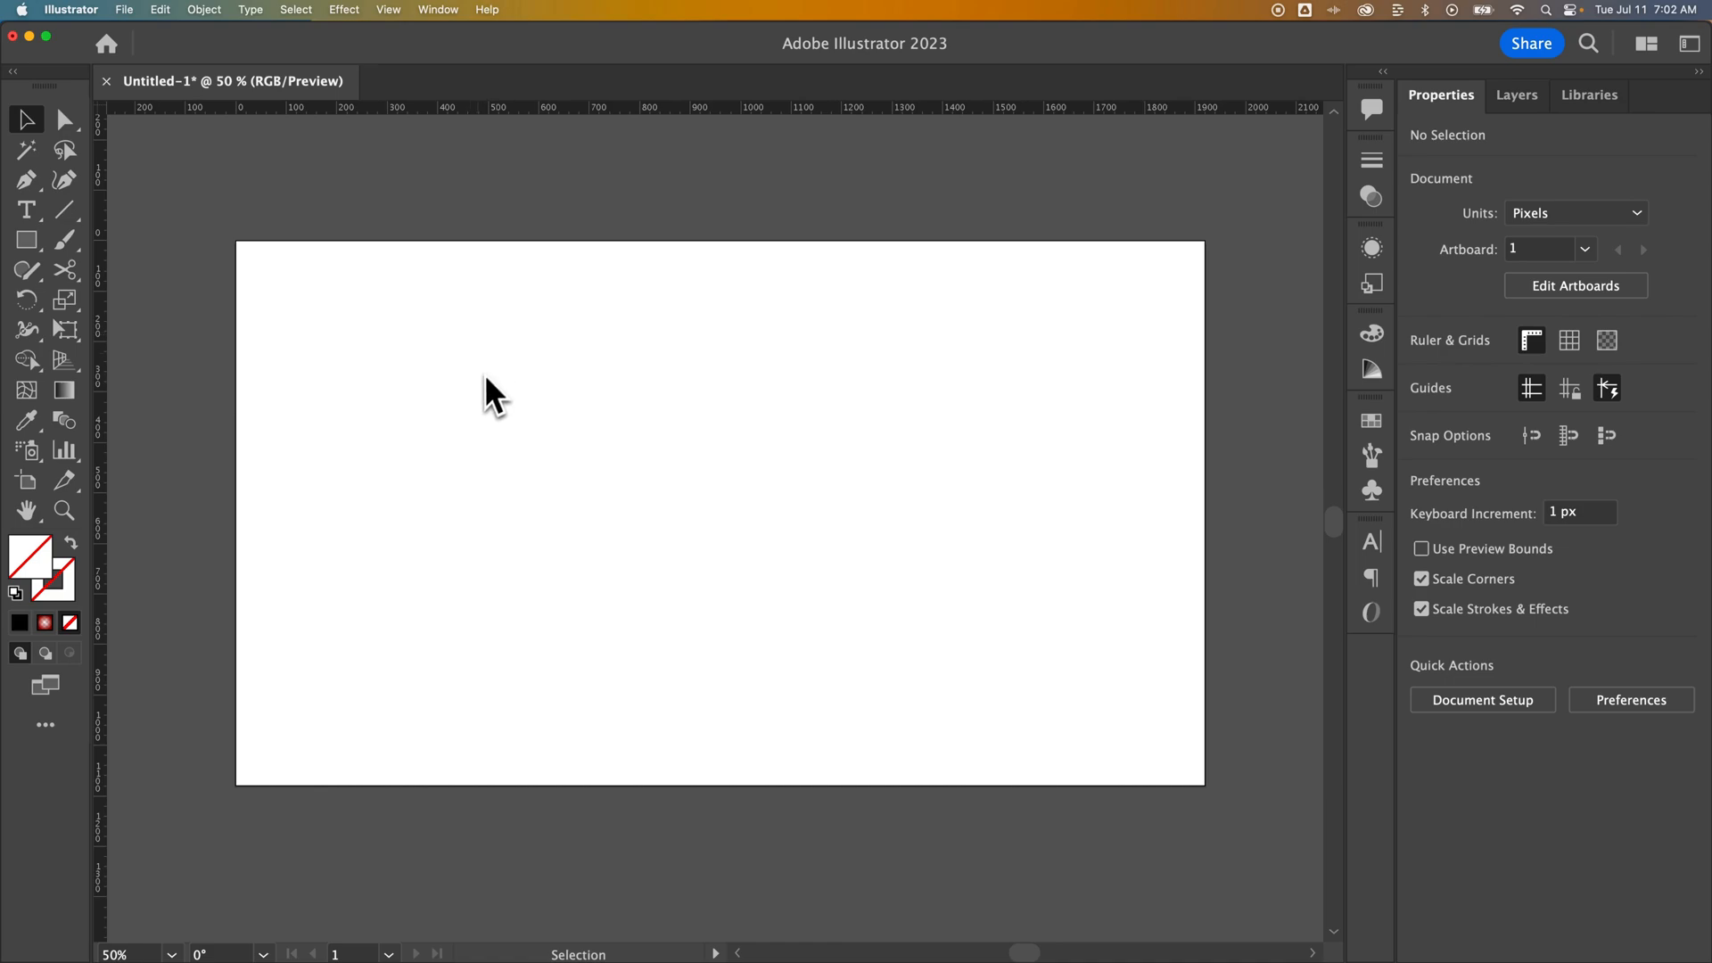
mouse_move(499, 412)
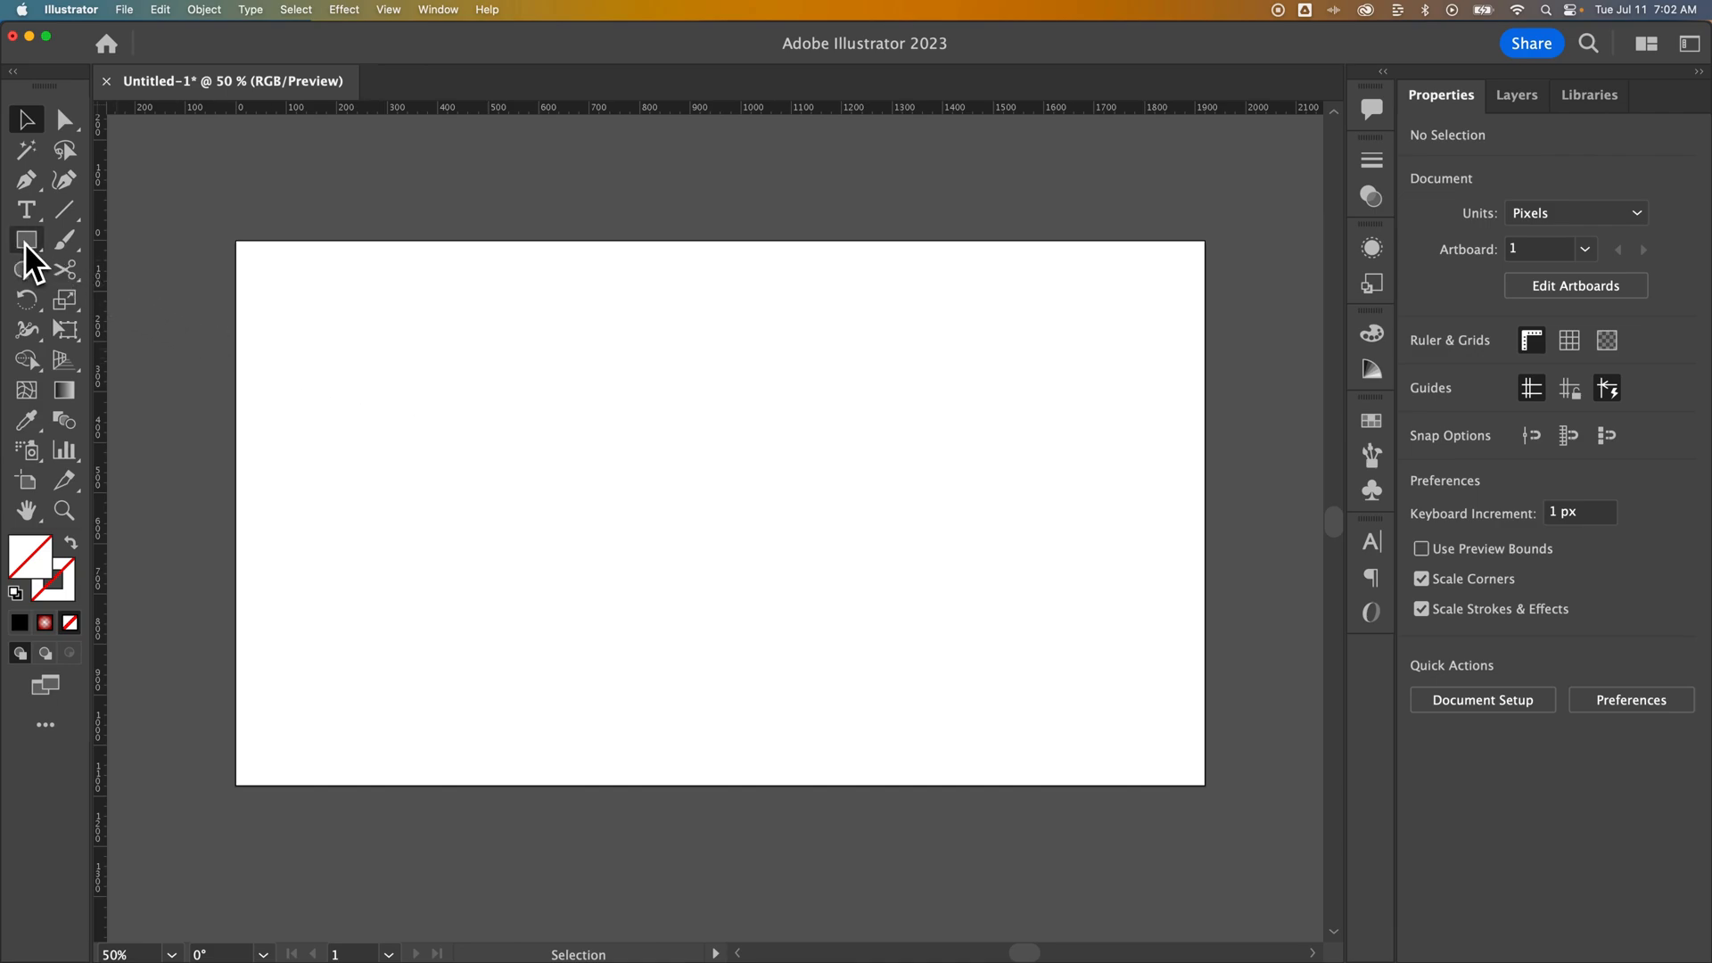
mouse_move(27, 241)
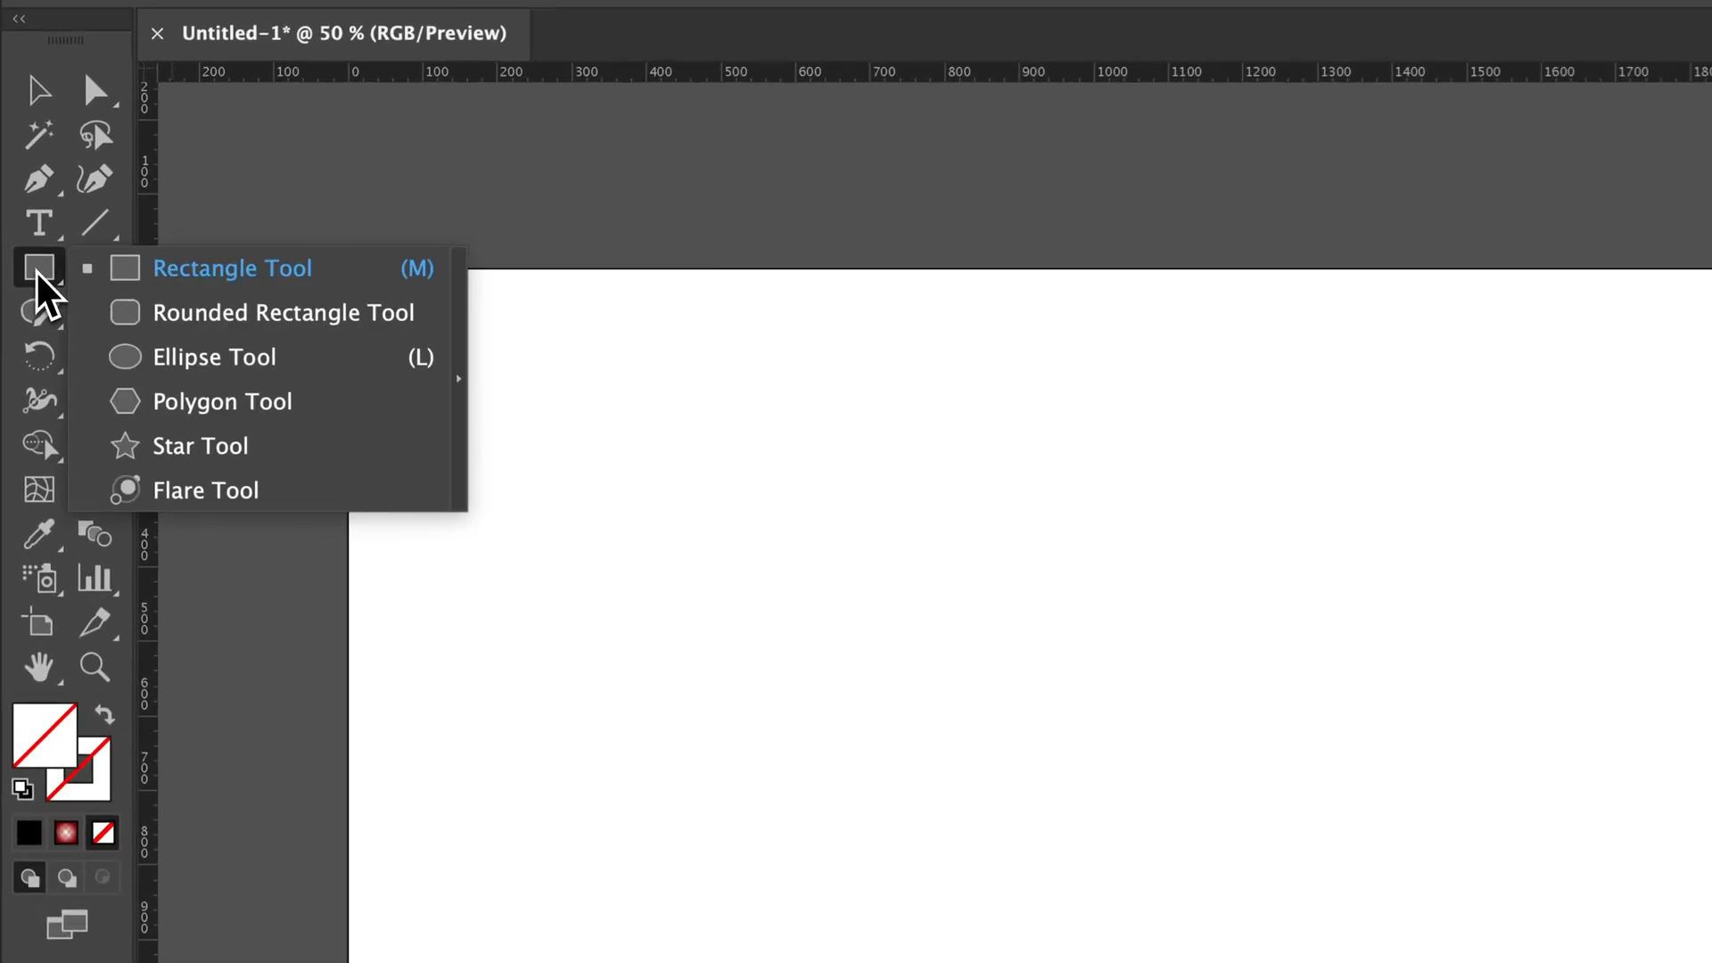
mouse_move(217, 360)
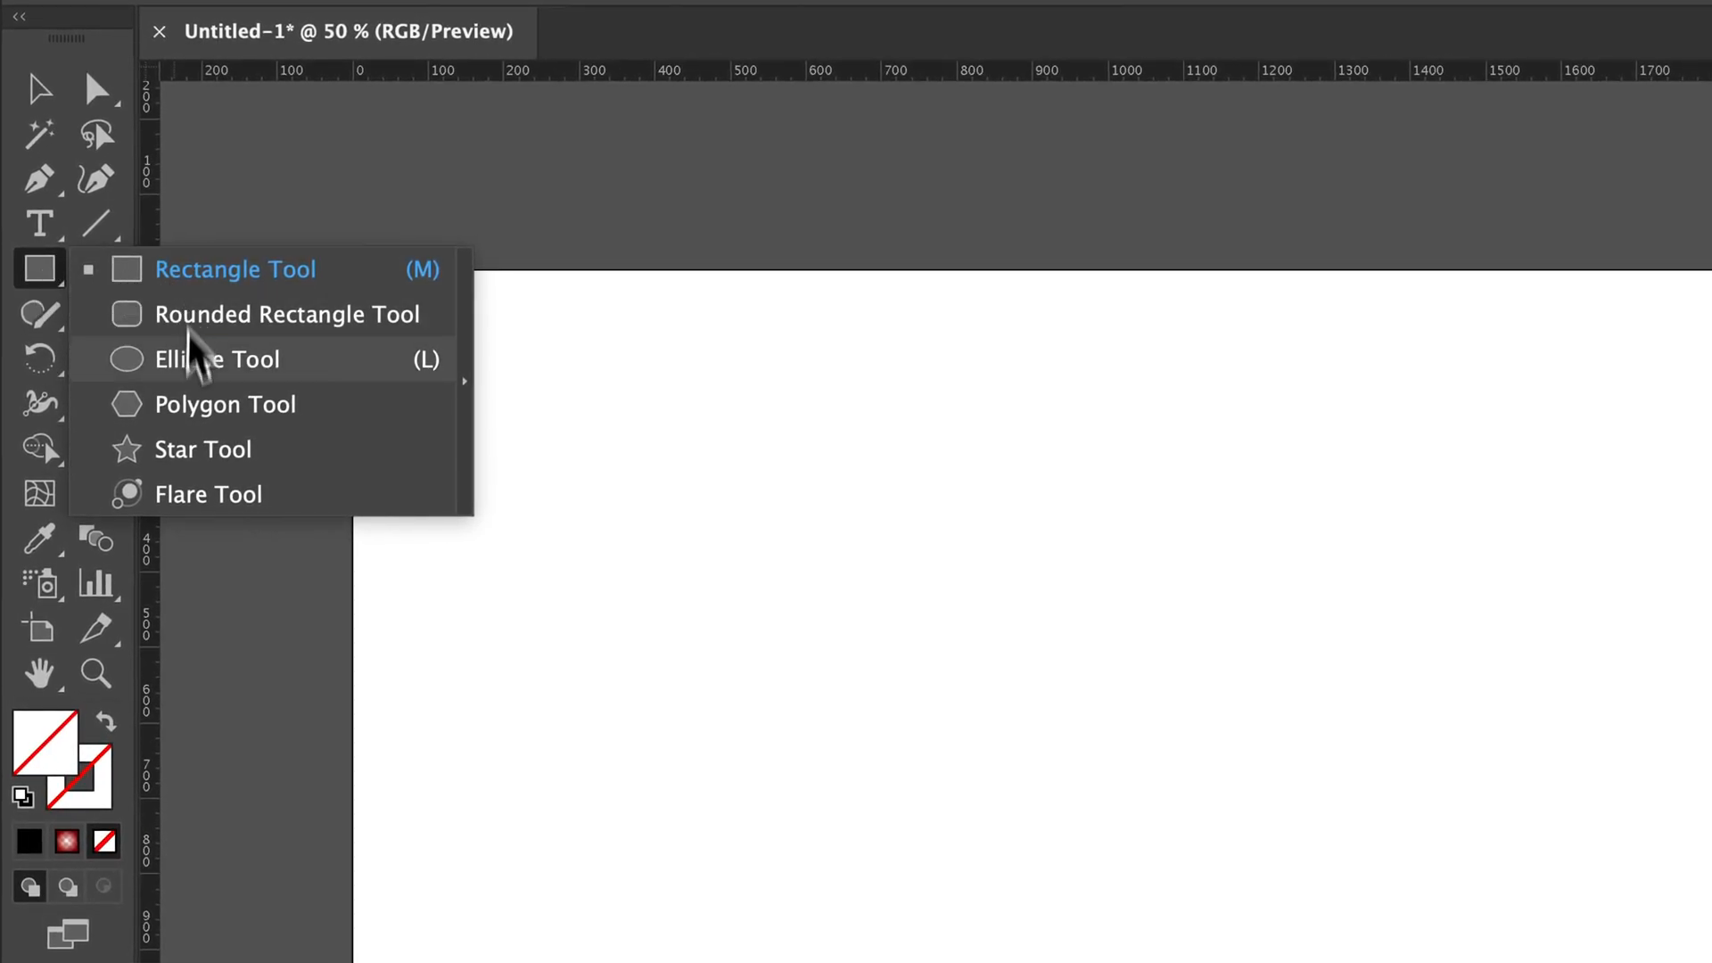
mouse_move(207, 284)
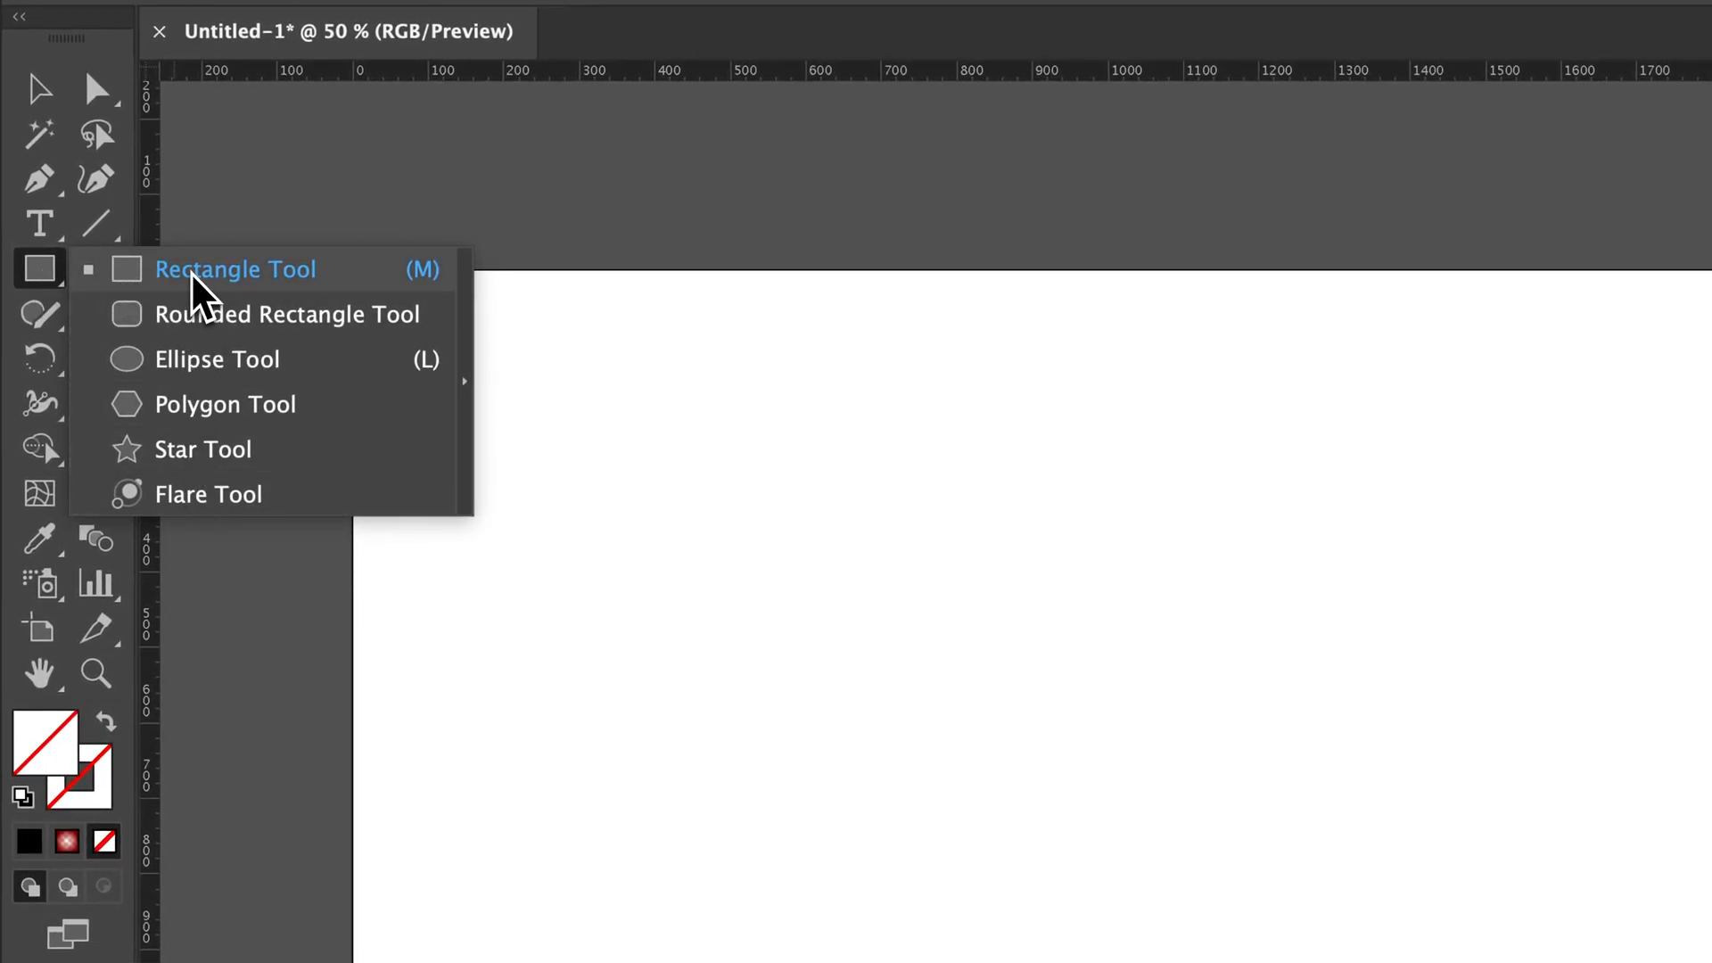
- Switch to the Rectangle Tool to draw a wide rectangle near the artboard's top-left
click(236, 269)
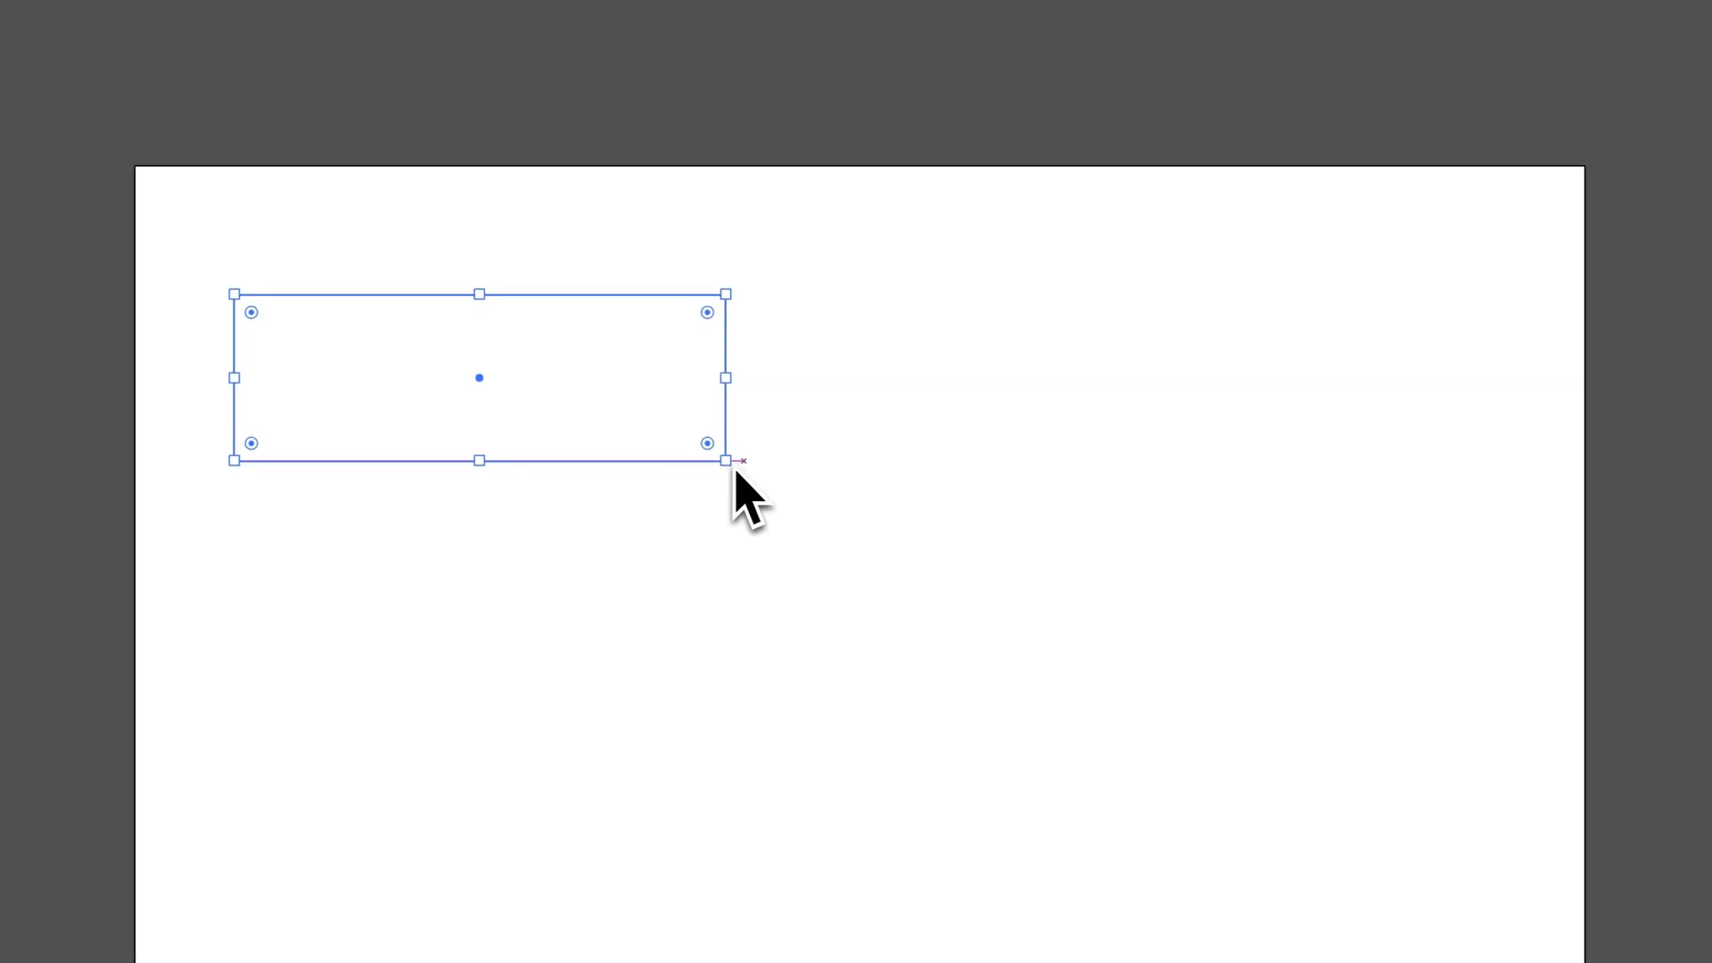
mouse_move(835, 508)
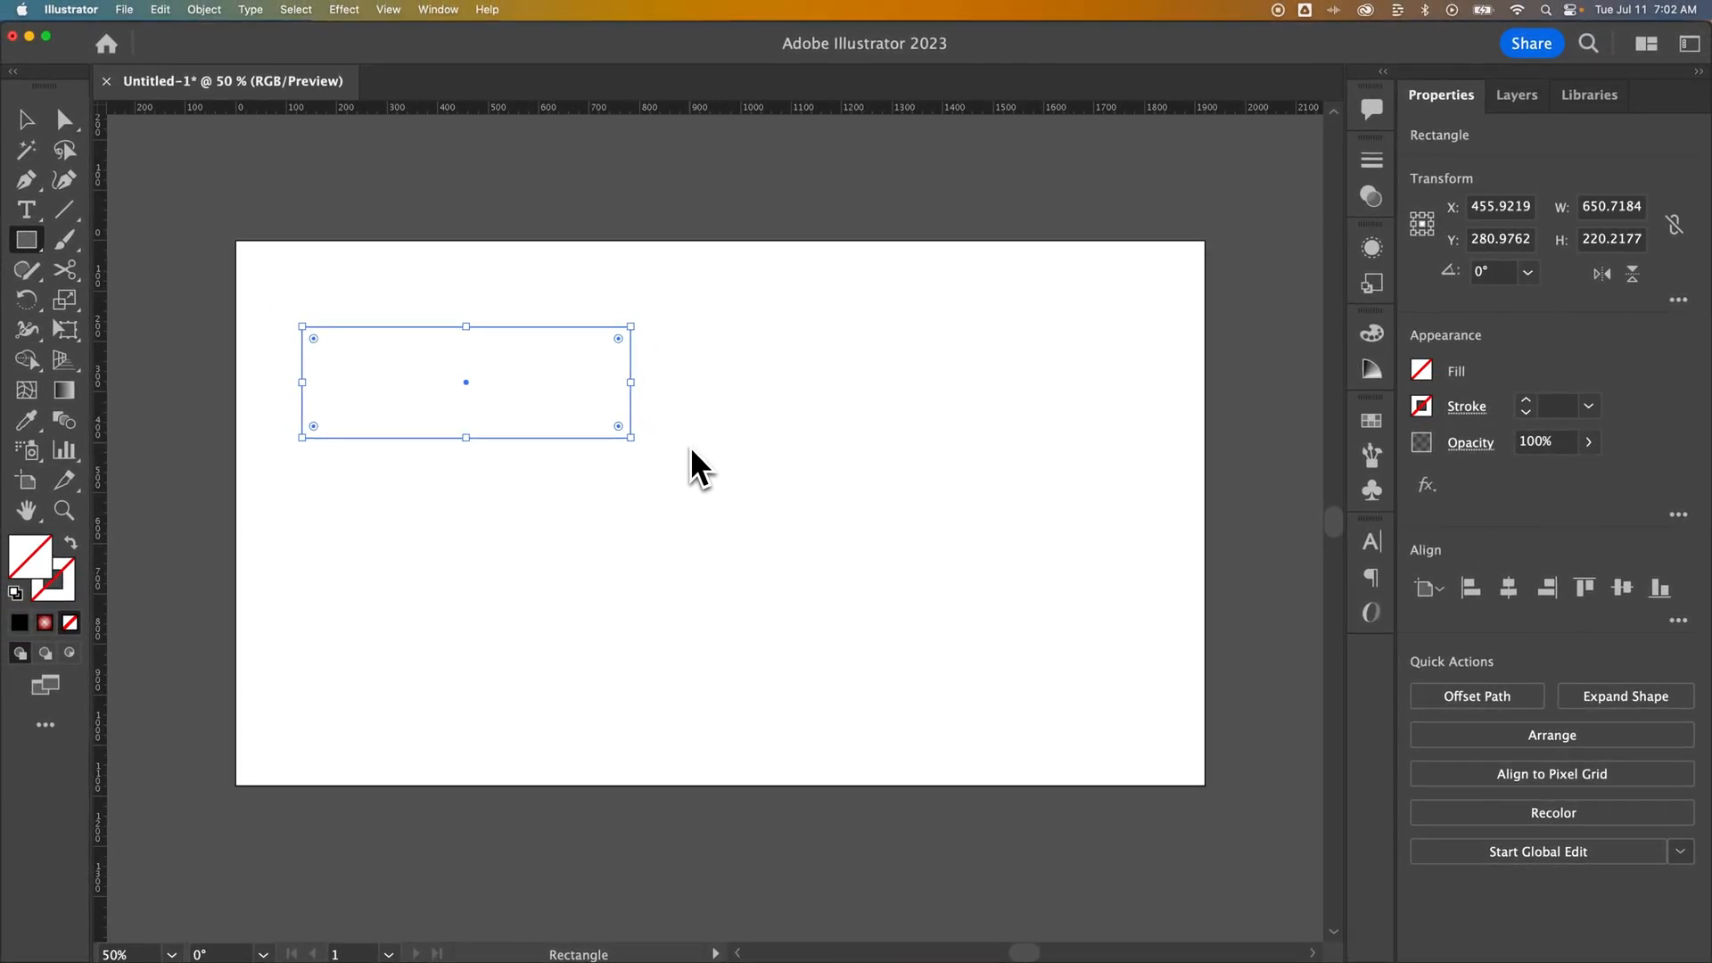
mouse_move(253, 561)
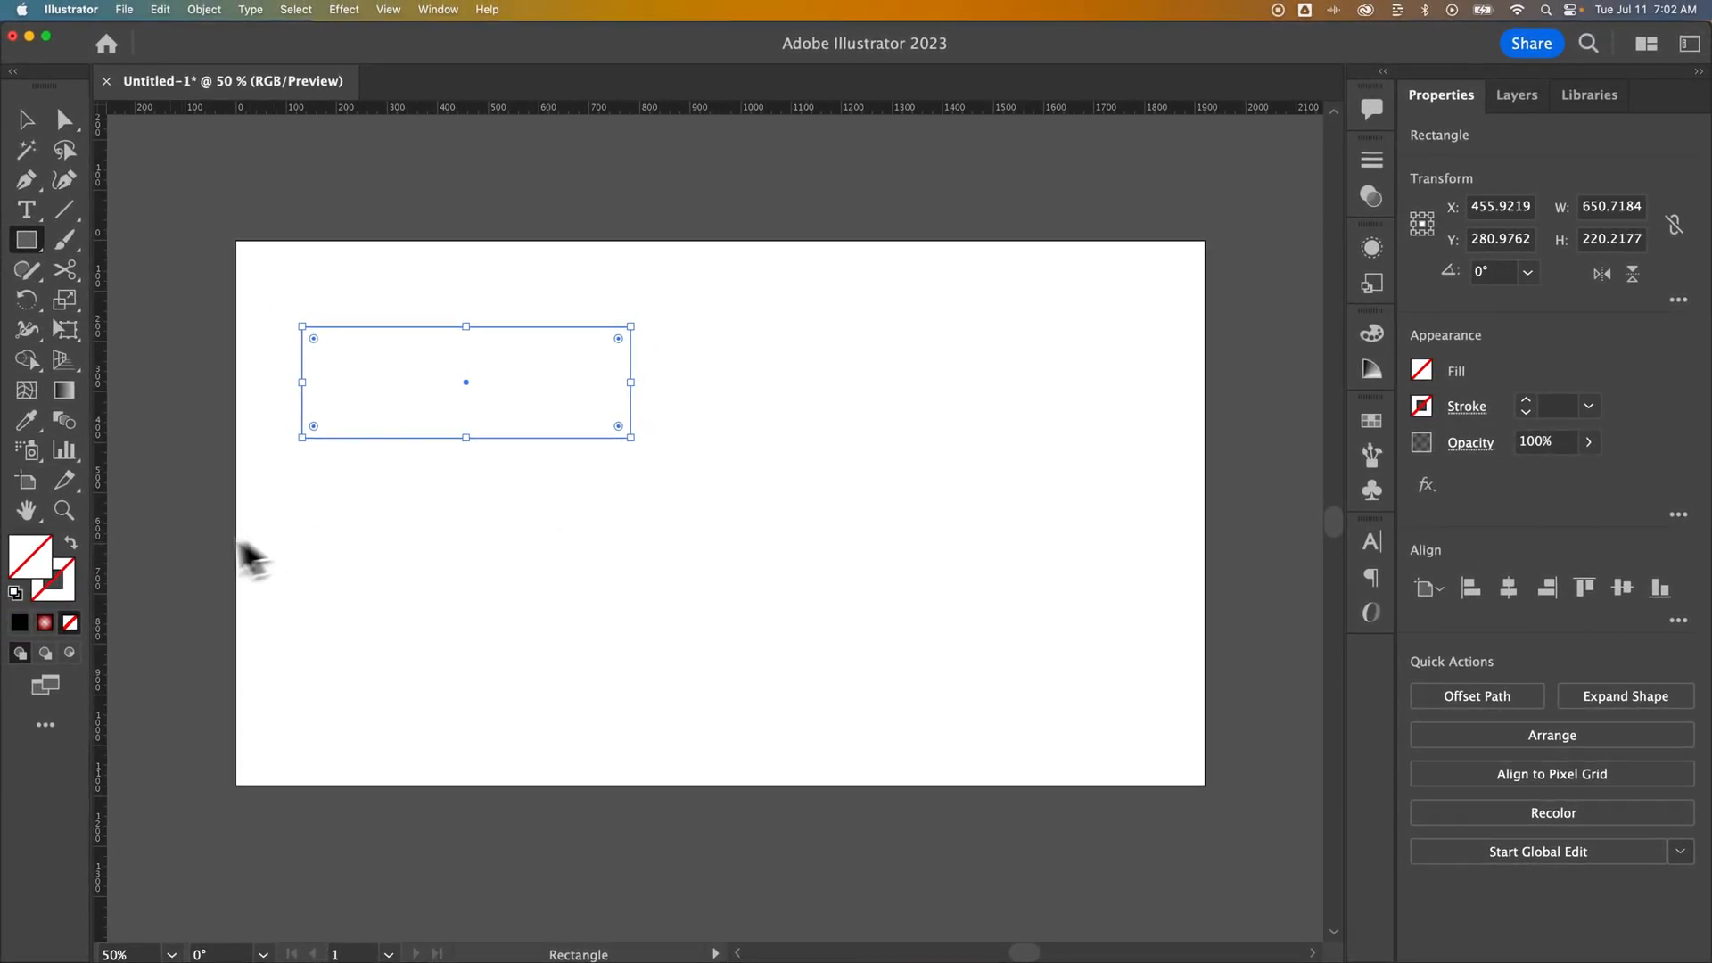
mouse_move(61, 606)
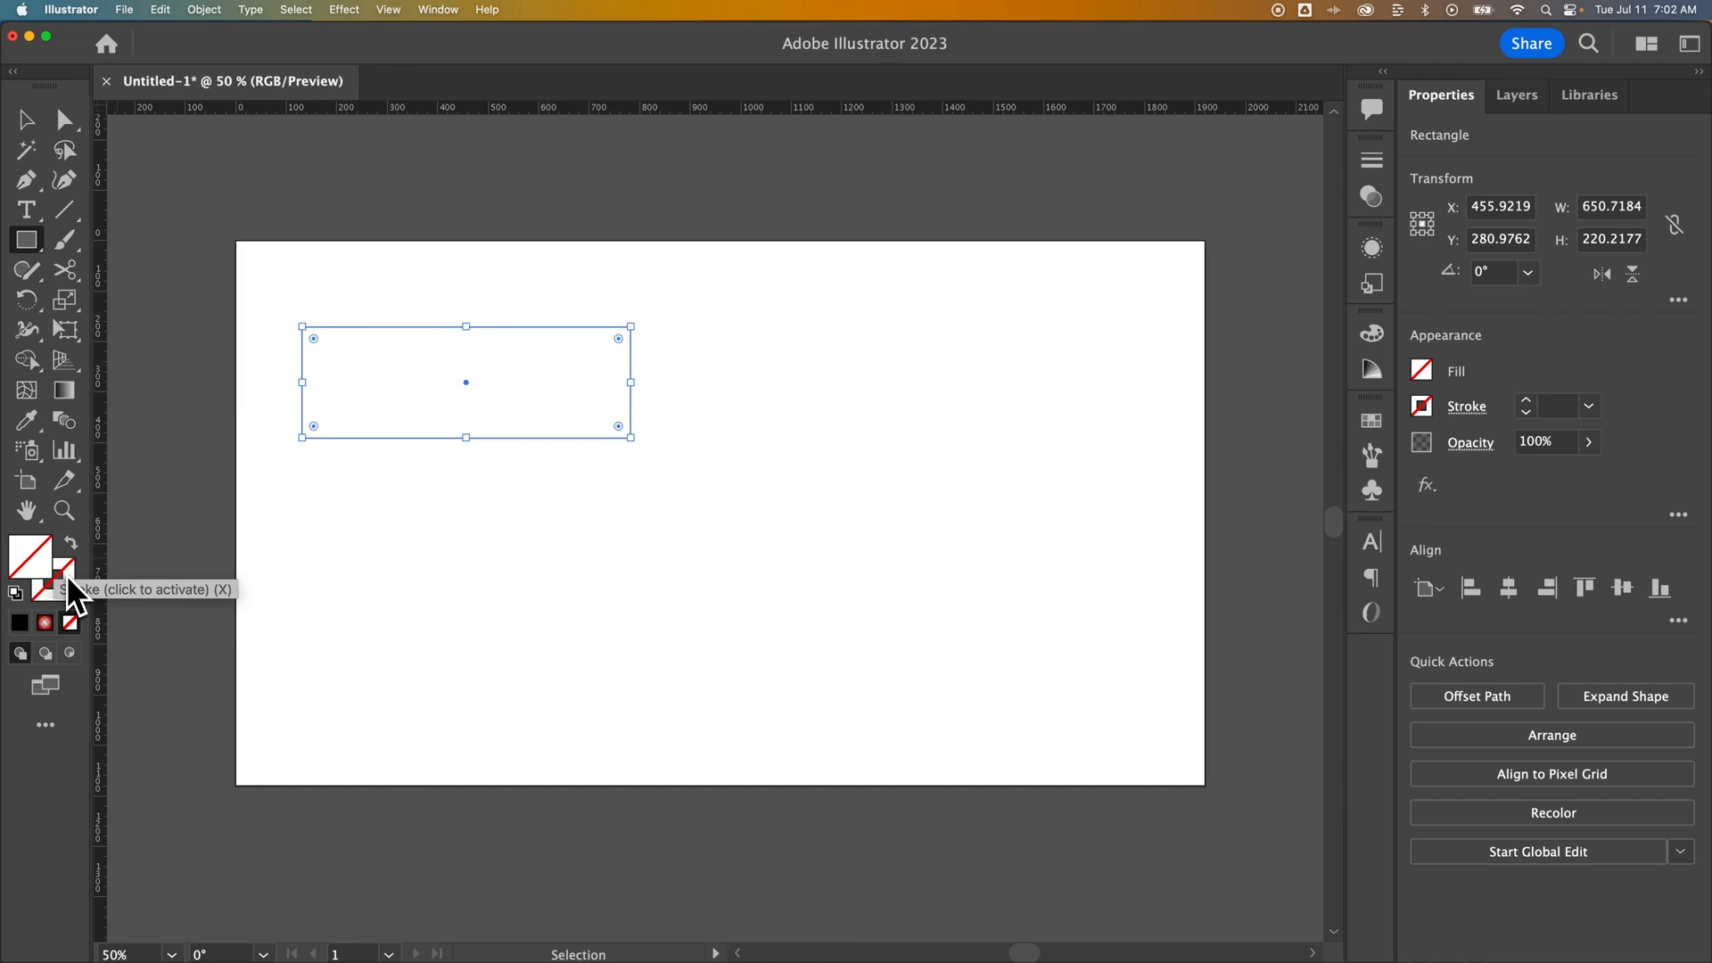
mouse_move(71, 596)
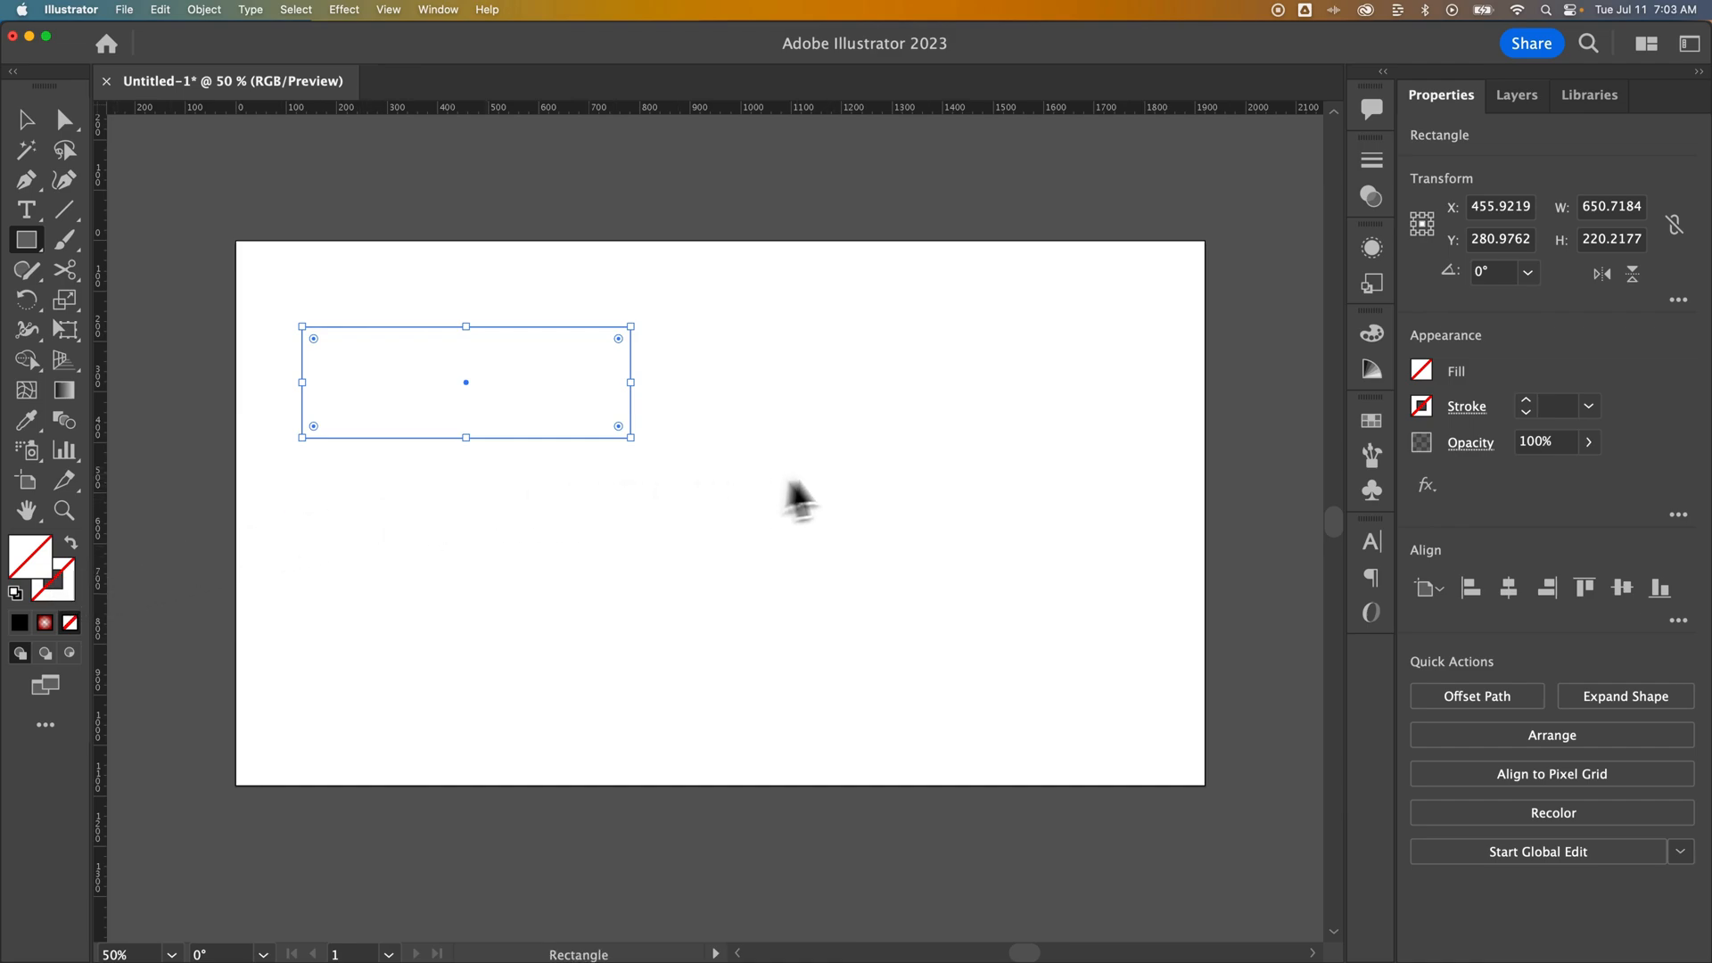
mouse_move(1430, 397)
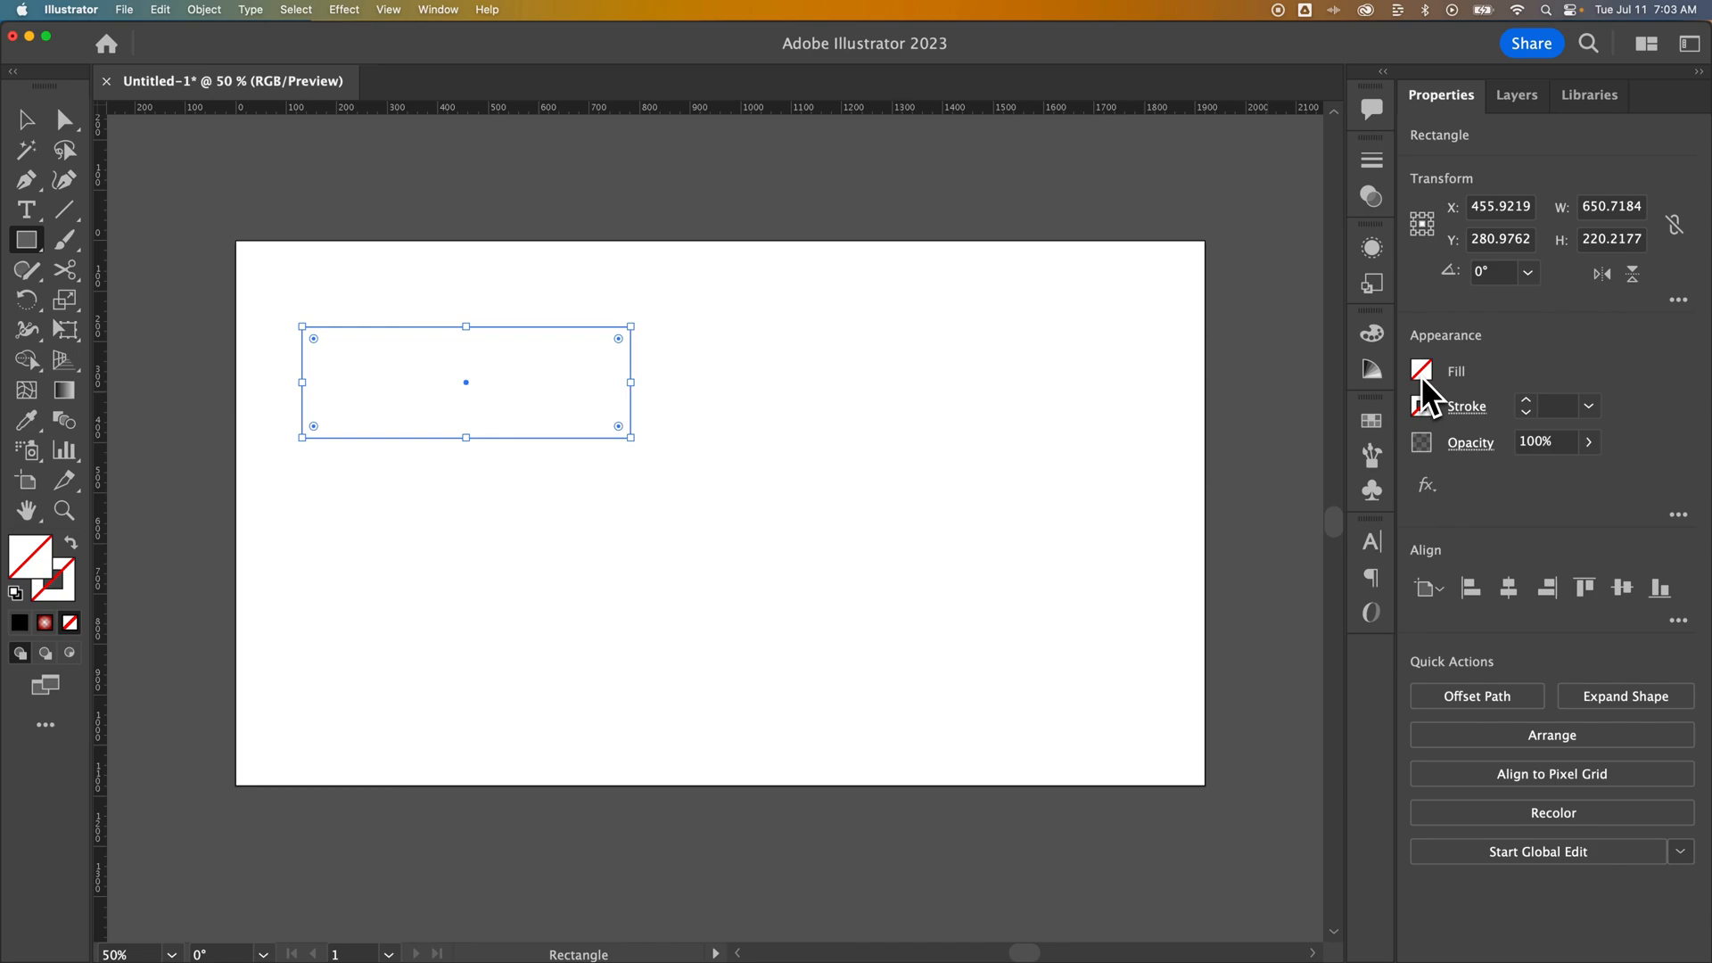
- Give the selected rectangle a yellow fill and a black 10 pt stroke
click(1421, 371)
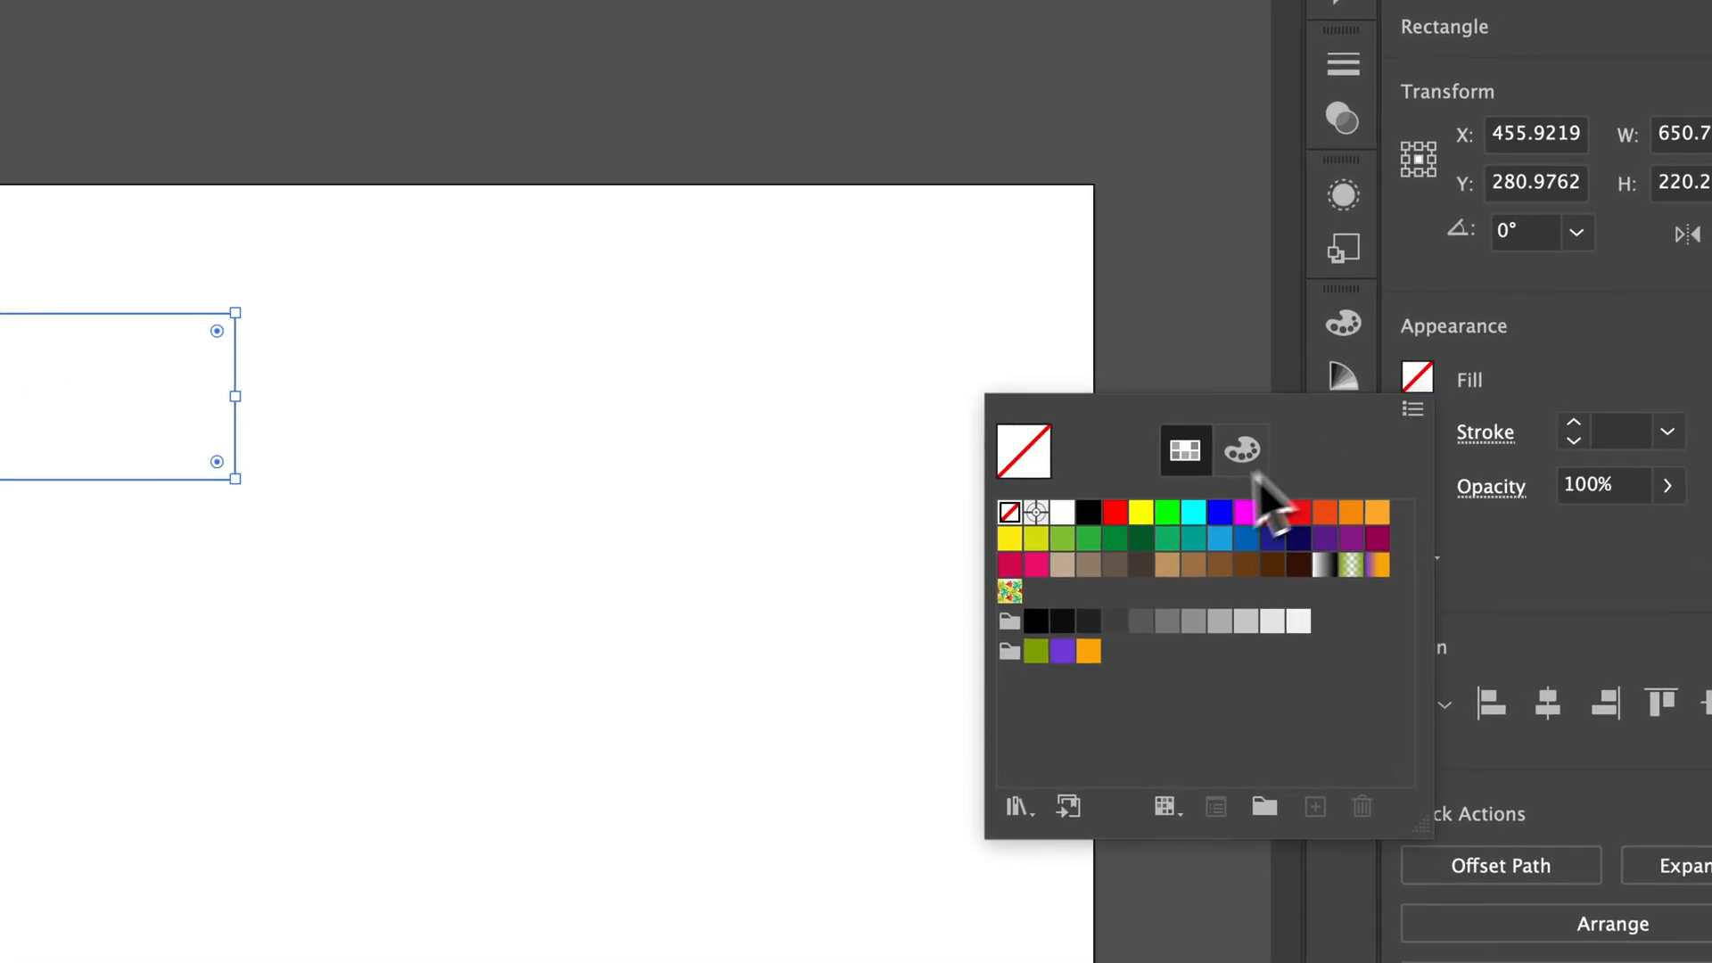
click(1139, 511)
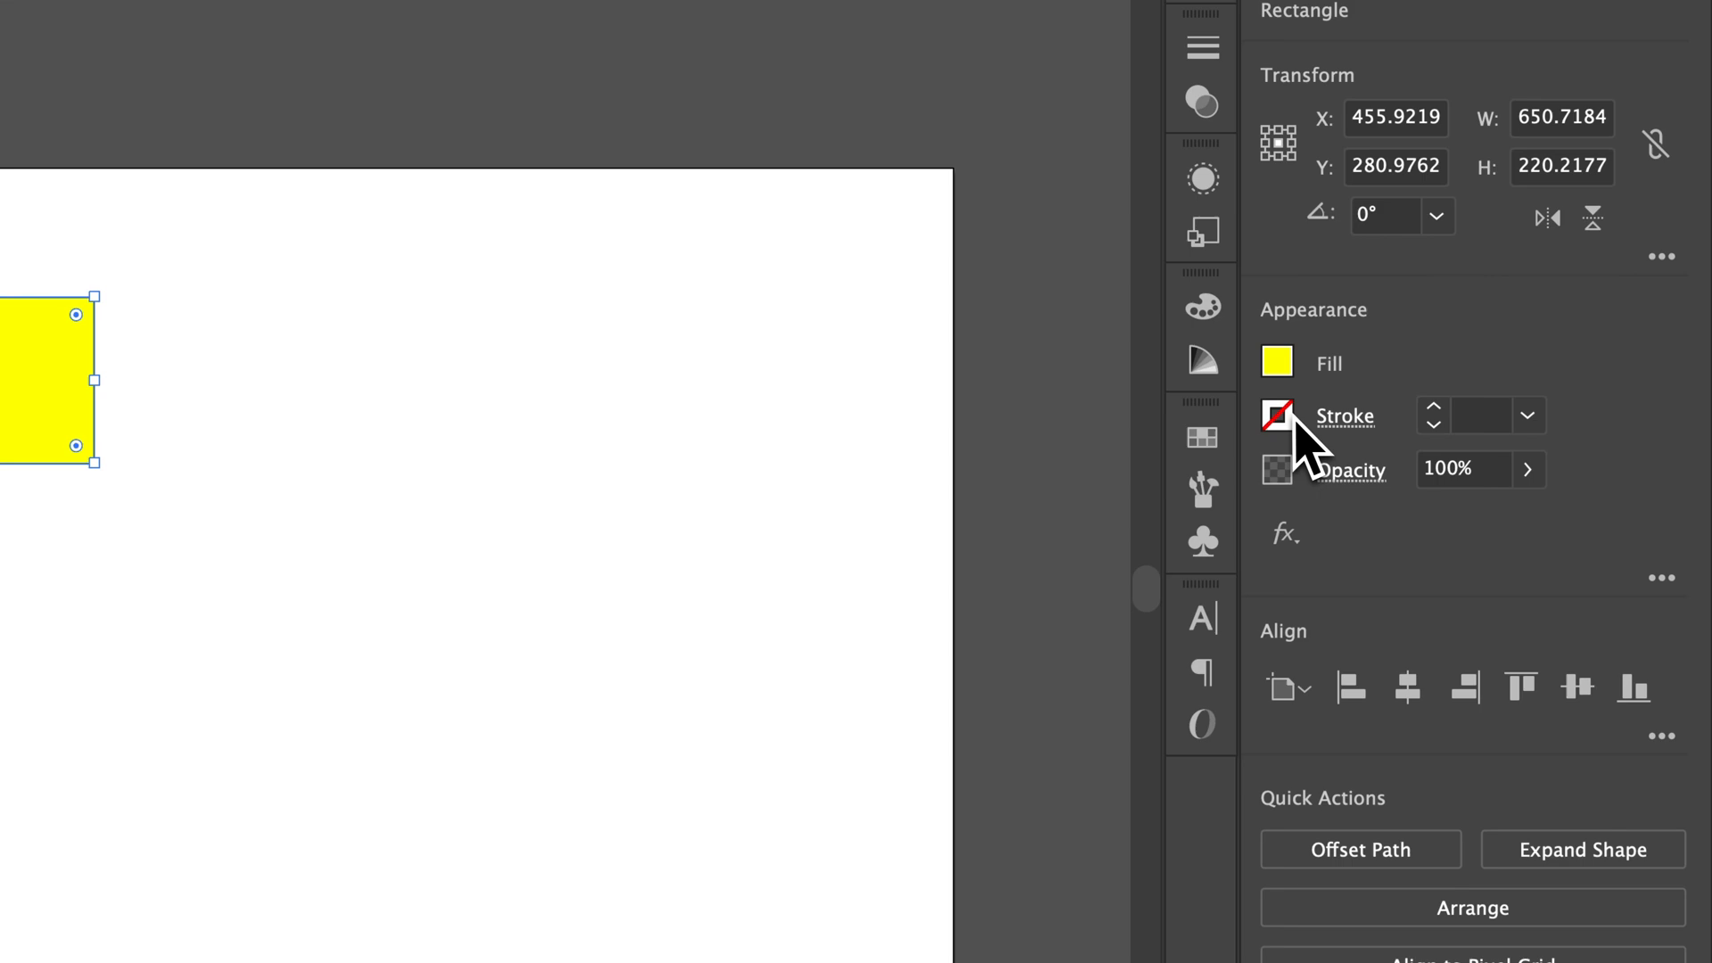
click(1277, 415)
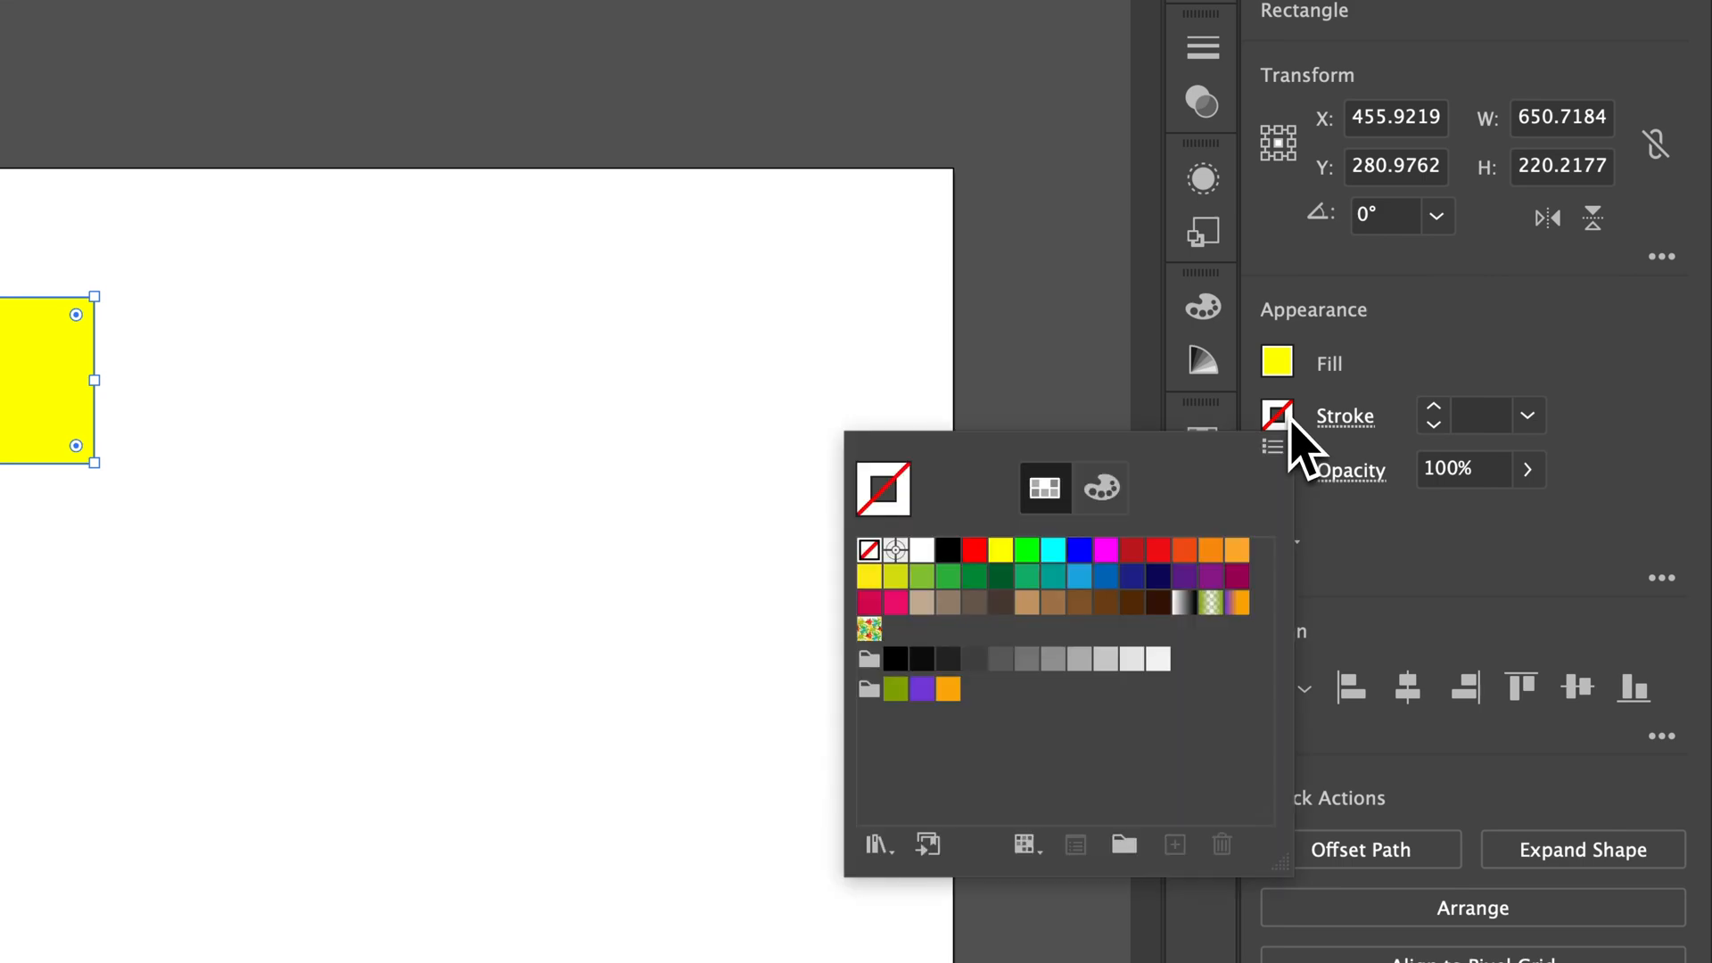
click(945, 551)
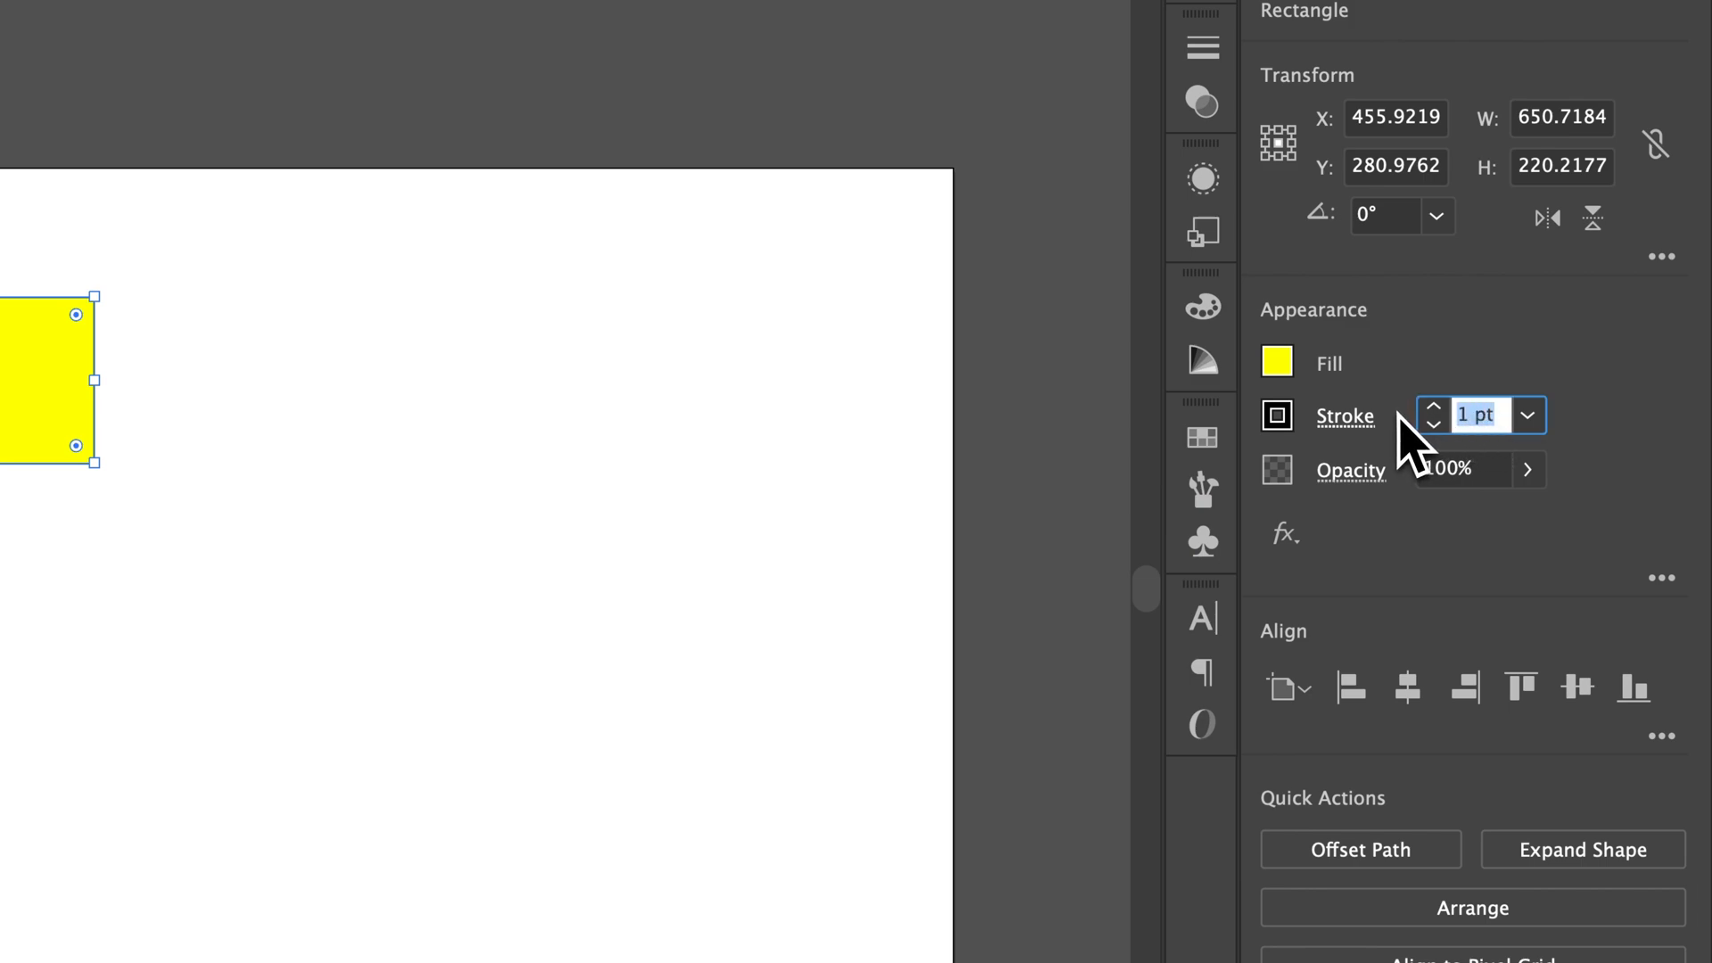
text(10)
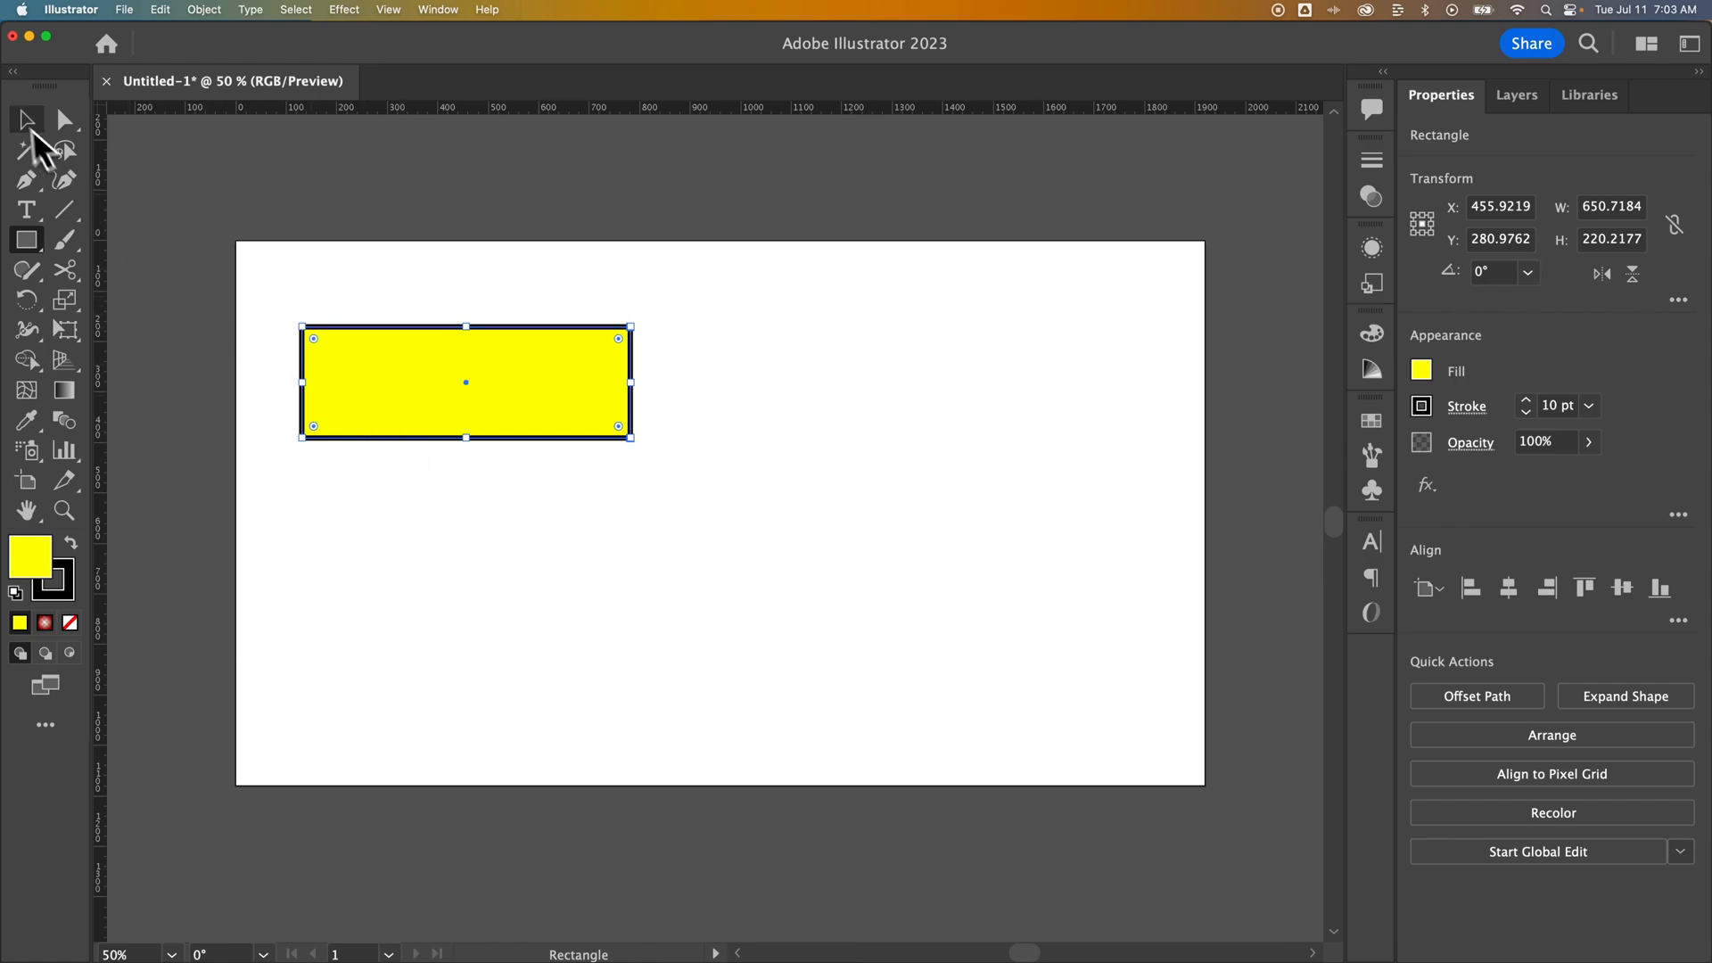
mouse_move(422, 264)
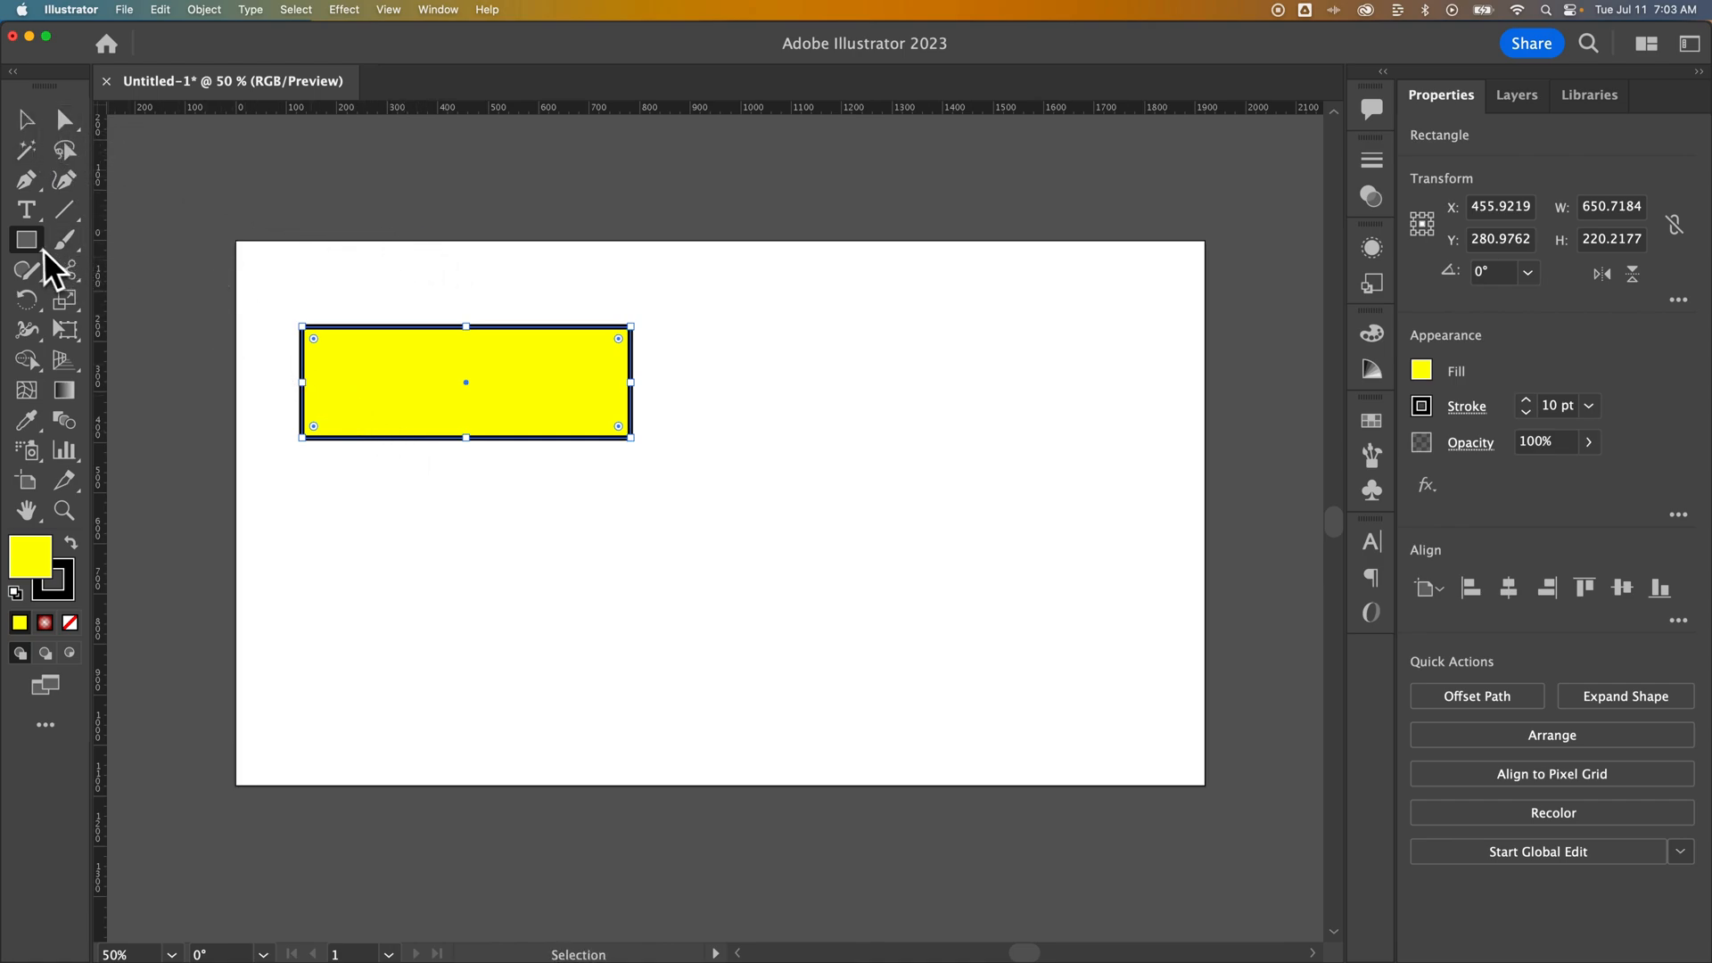
- Create a second rectangle with Width 100 px and Height 500 px via the Rectangle dialog
click(27, 239)
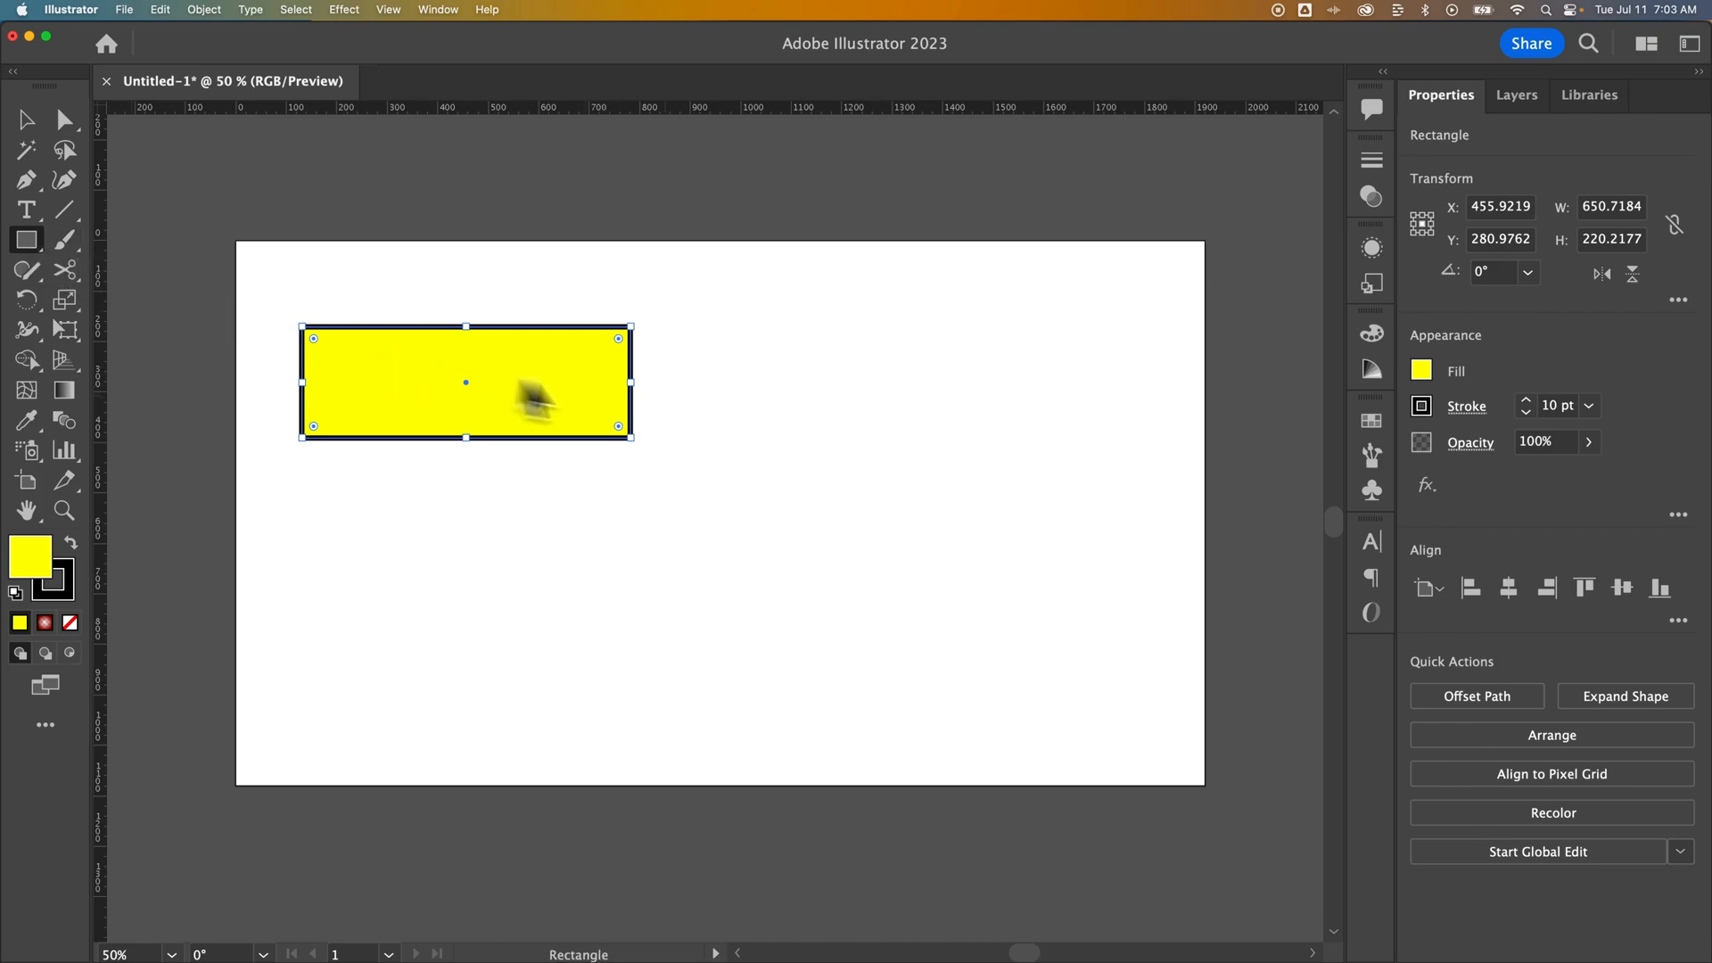
mouse_move(803, 398)
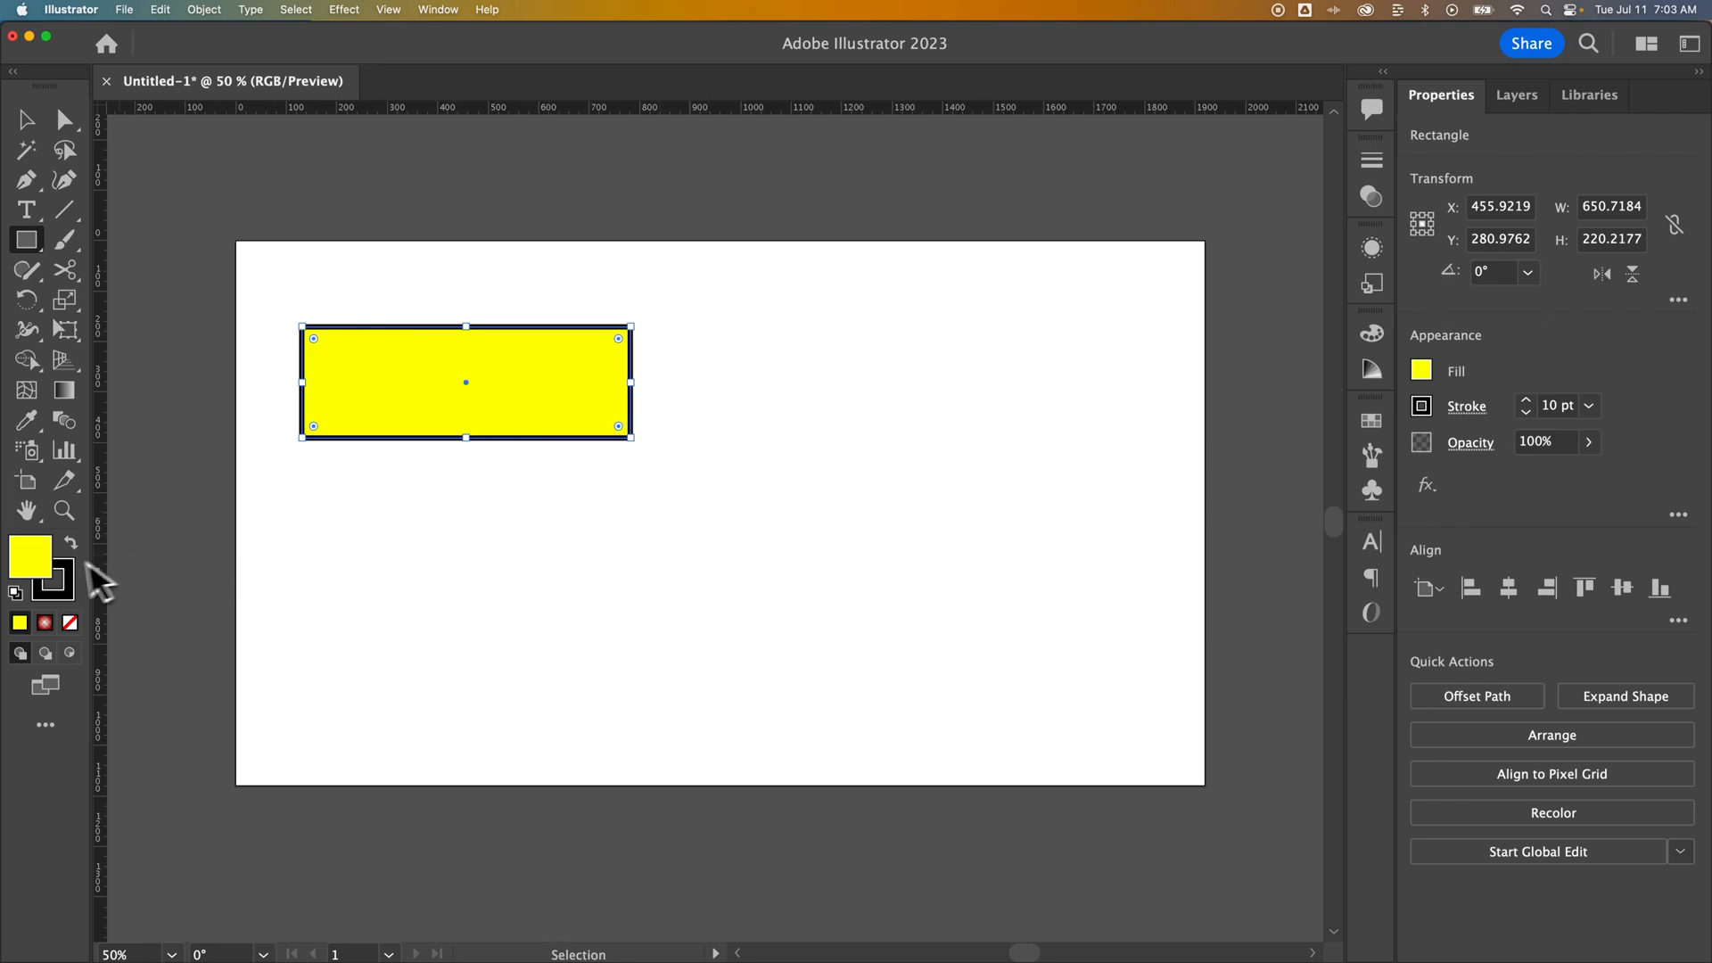
mouse_move(56, 601)
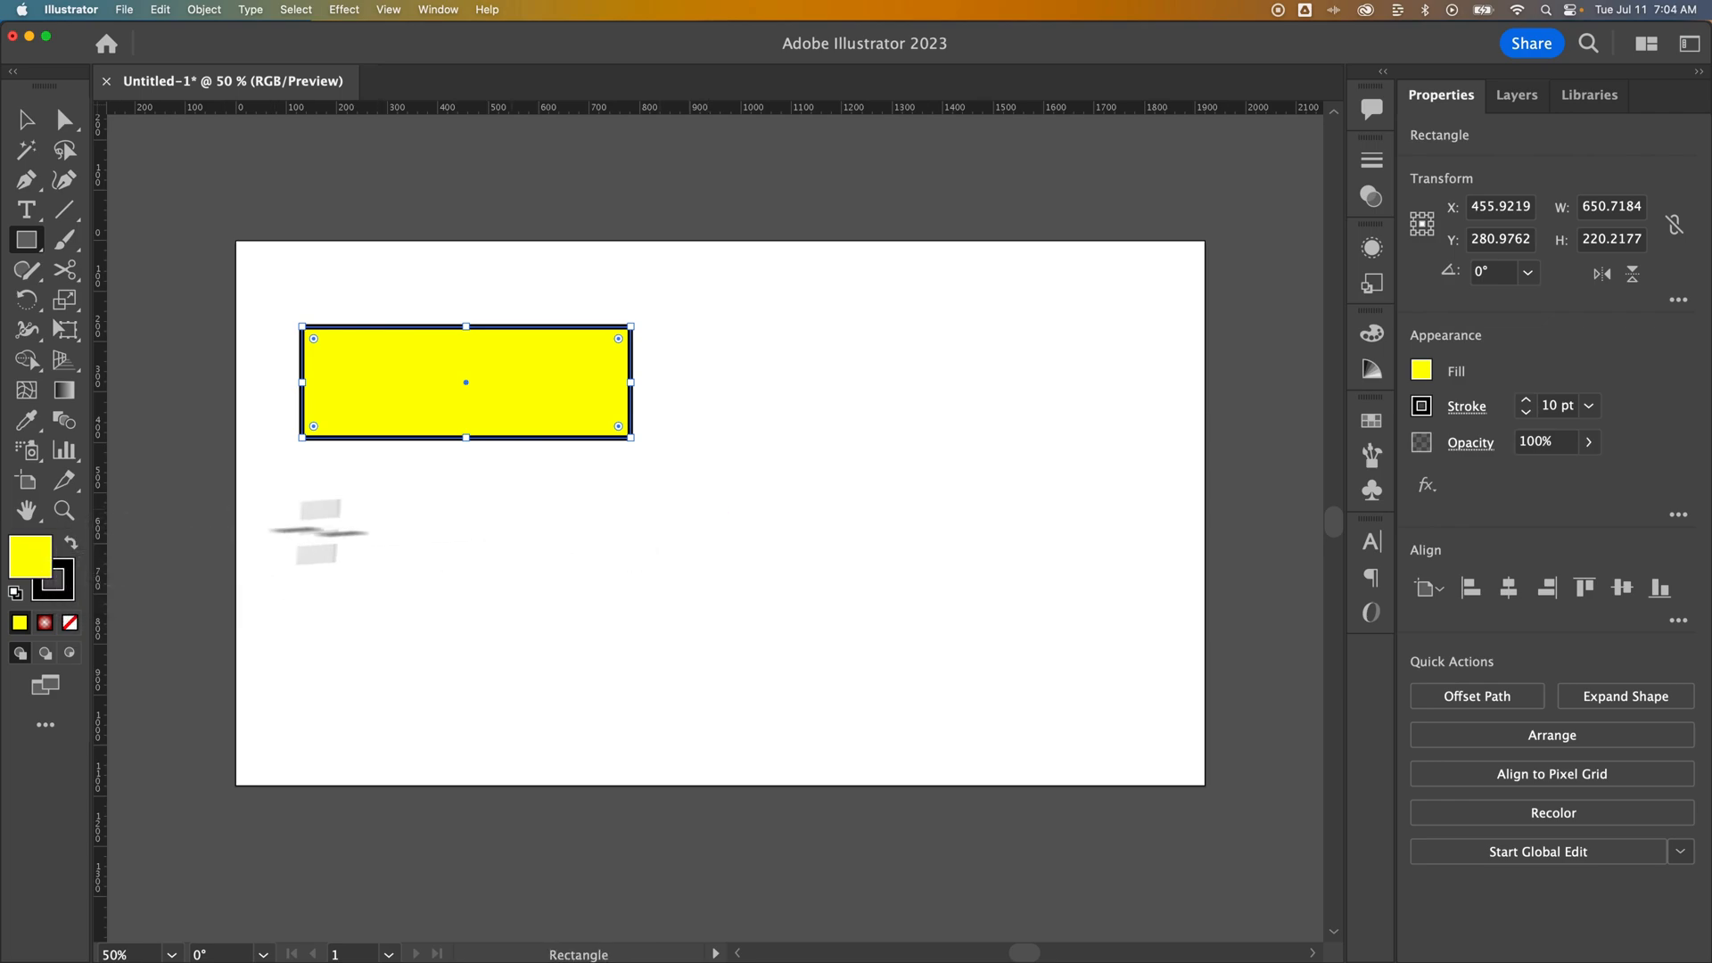
mouse_move(827, 385)
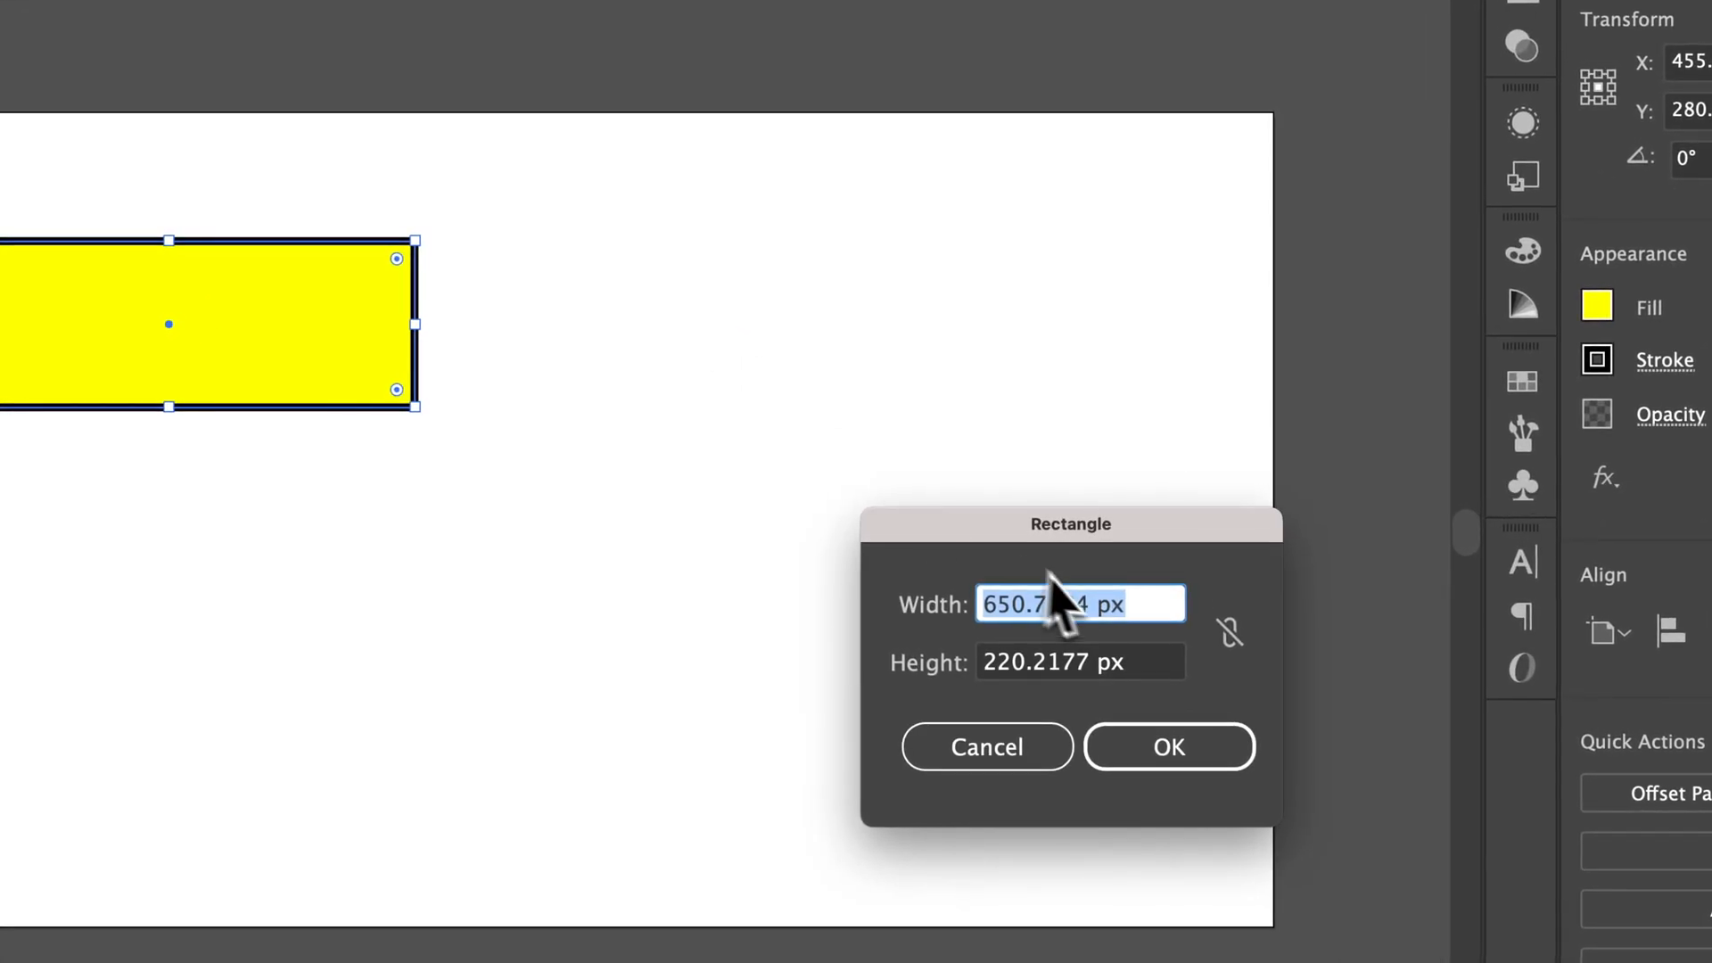
text(100 px)
click(1081, 662)
text(500)
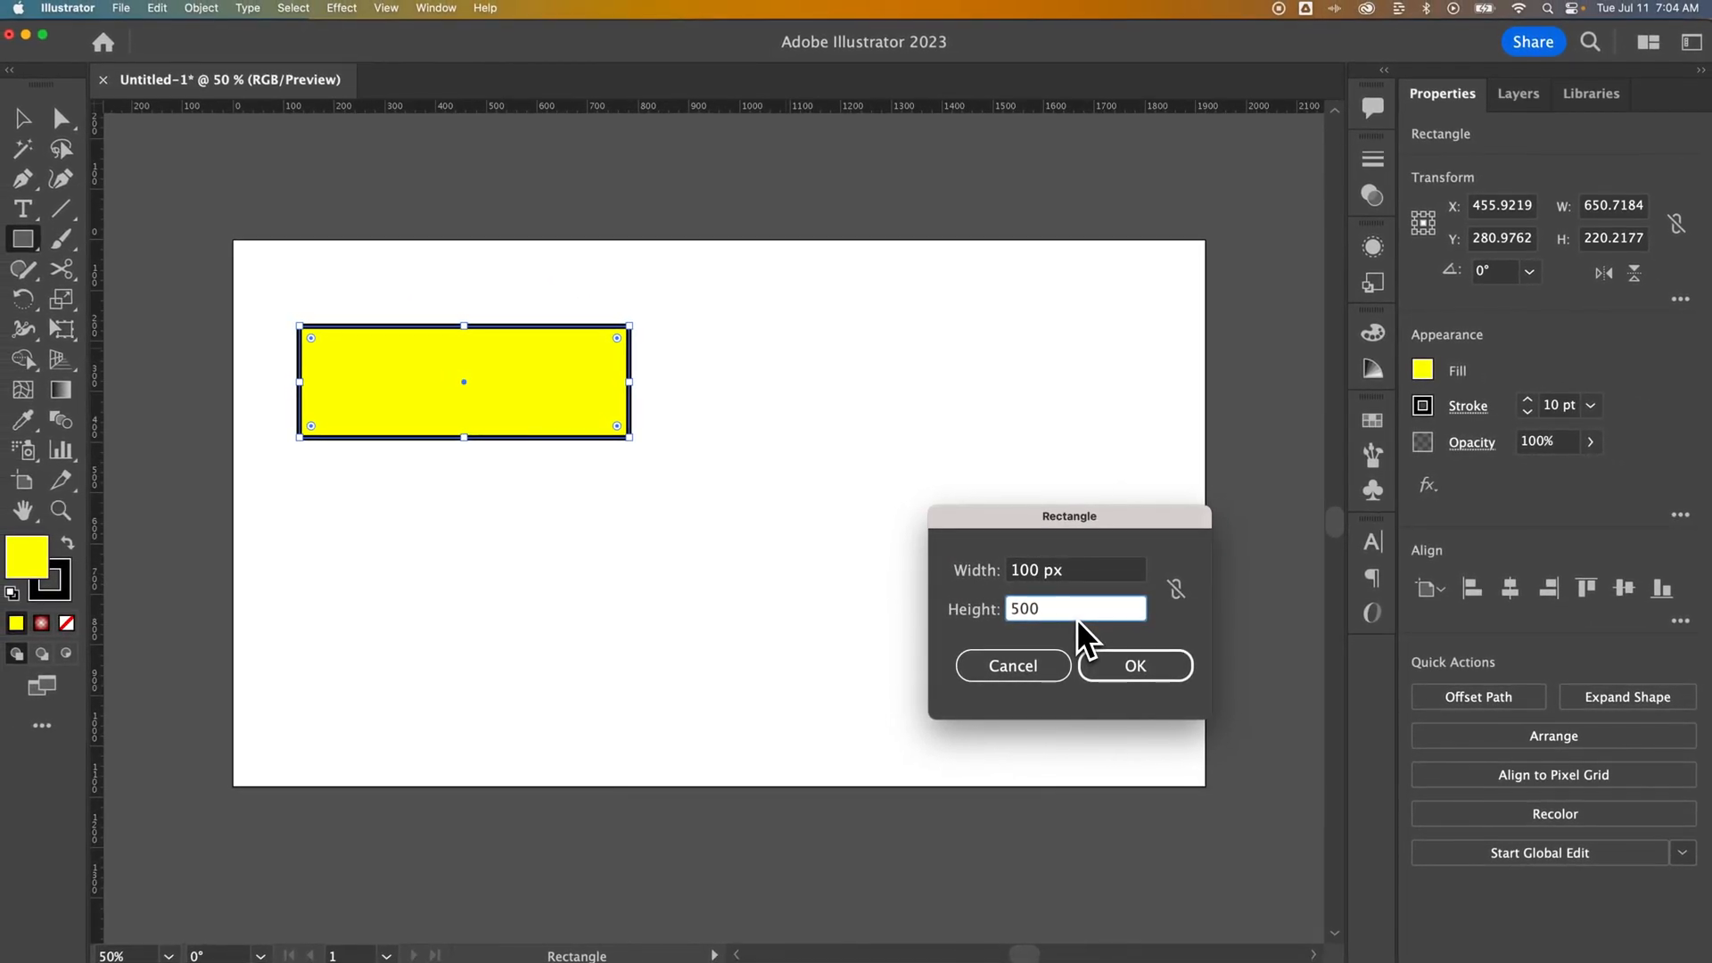
text(p)
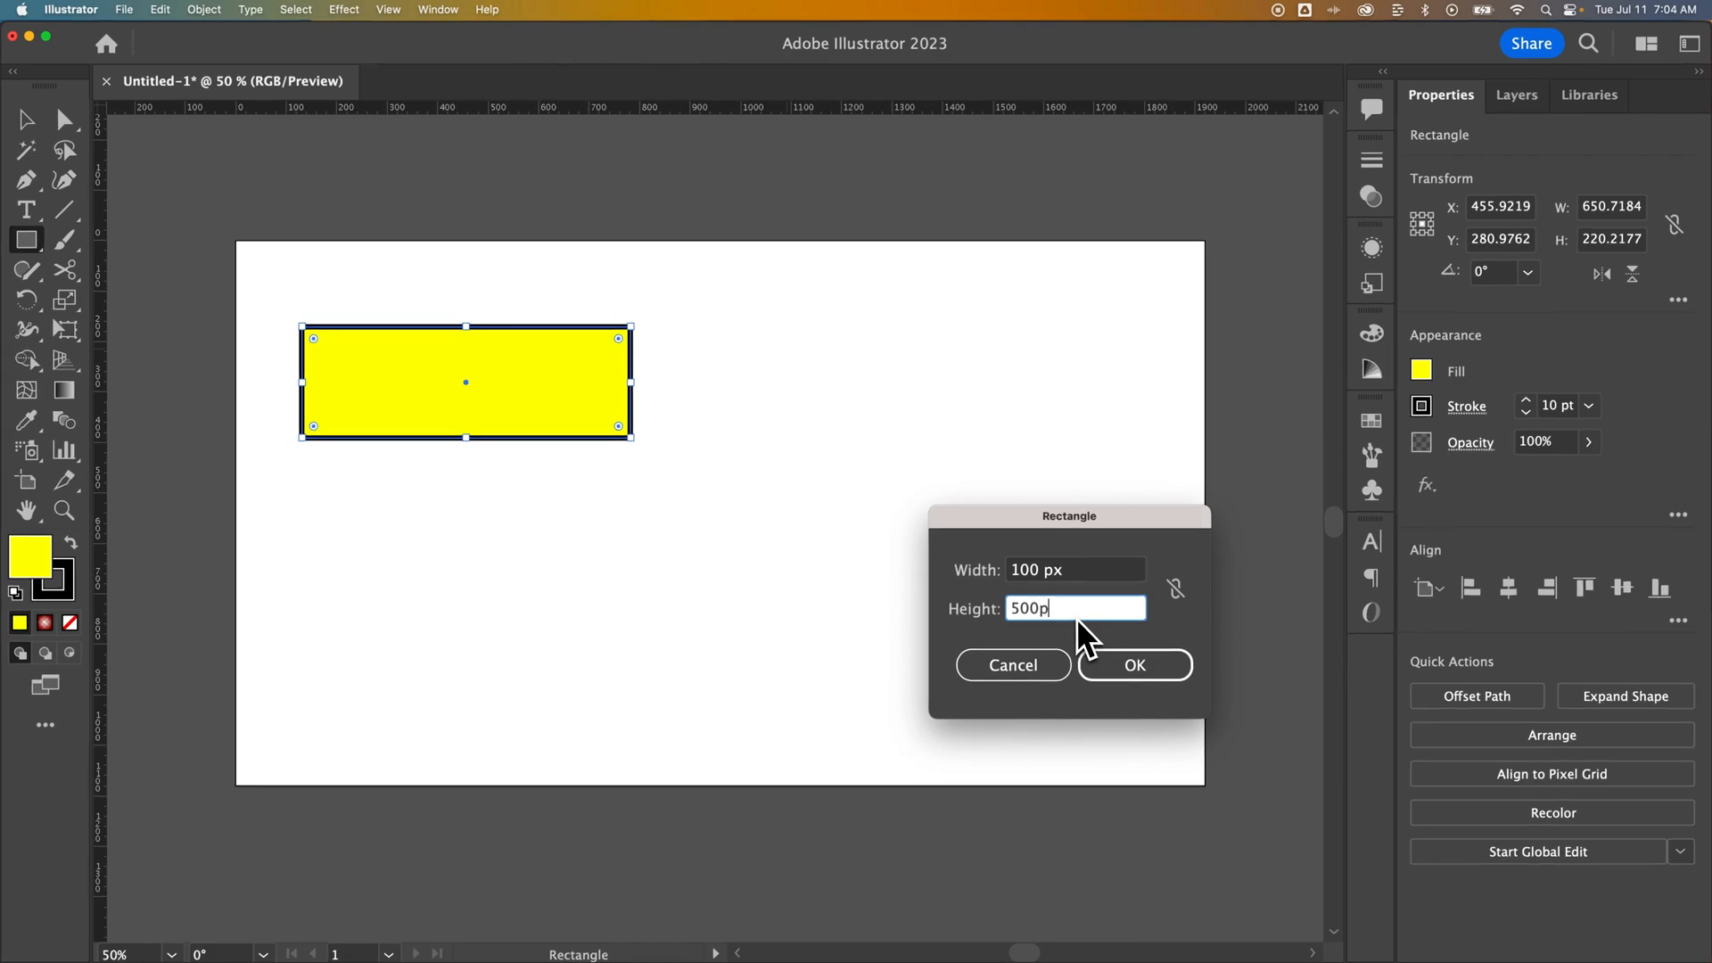
key(Backspace)
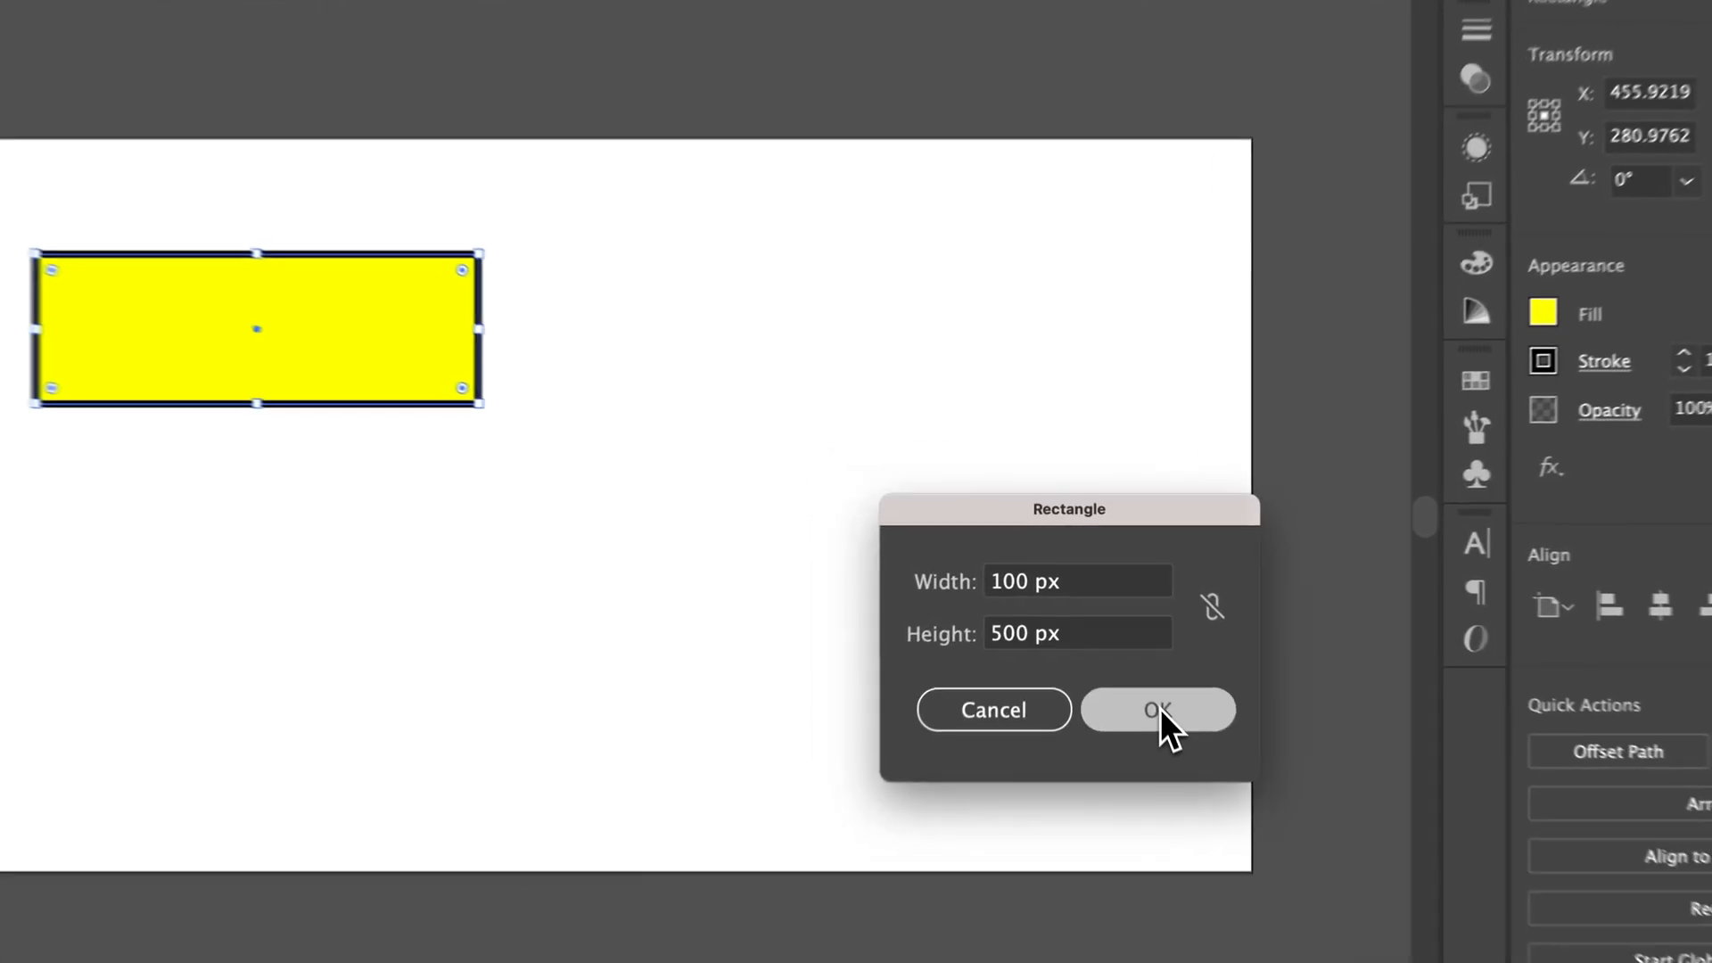
click(1155, 708)
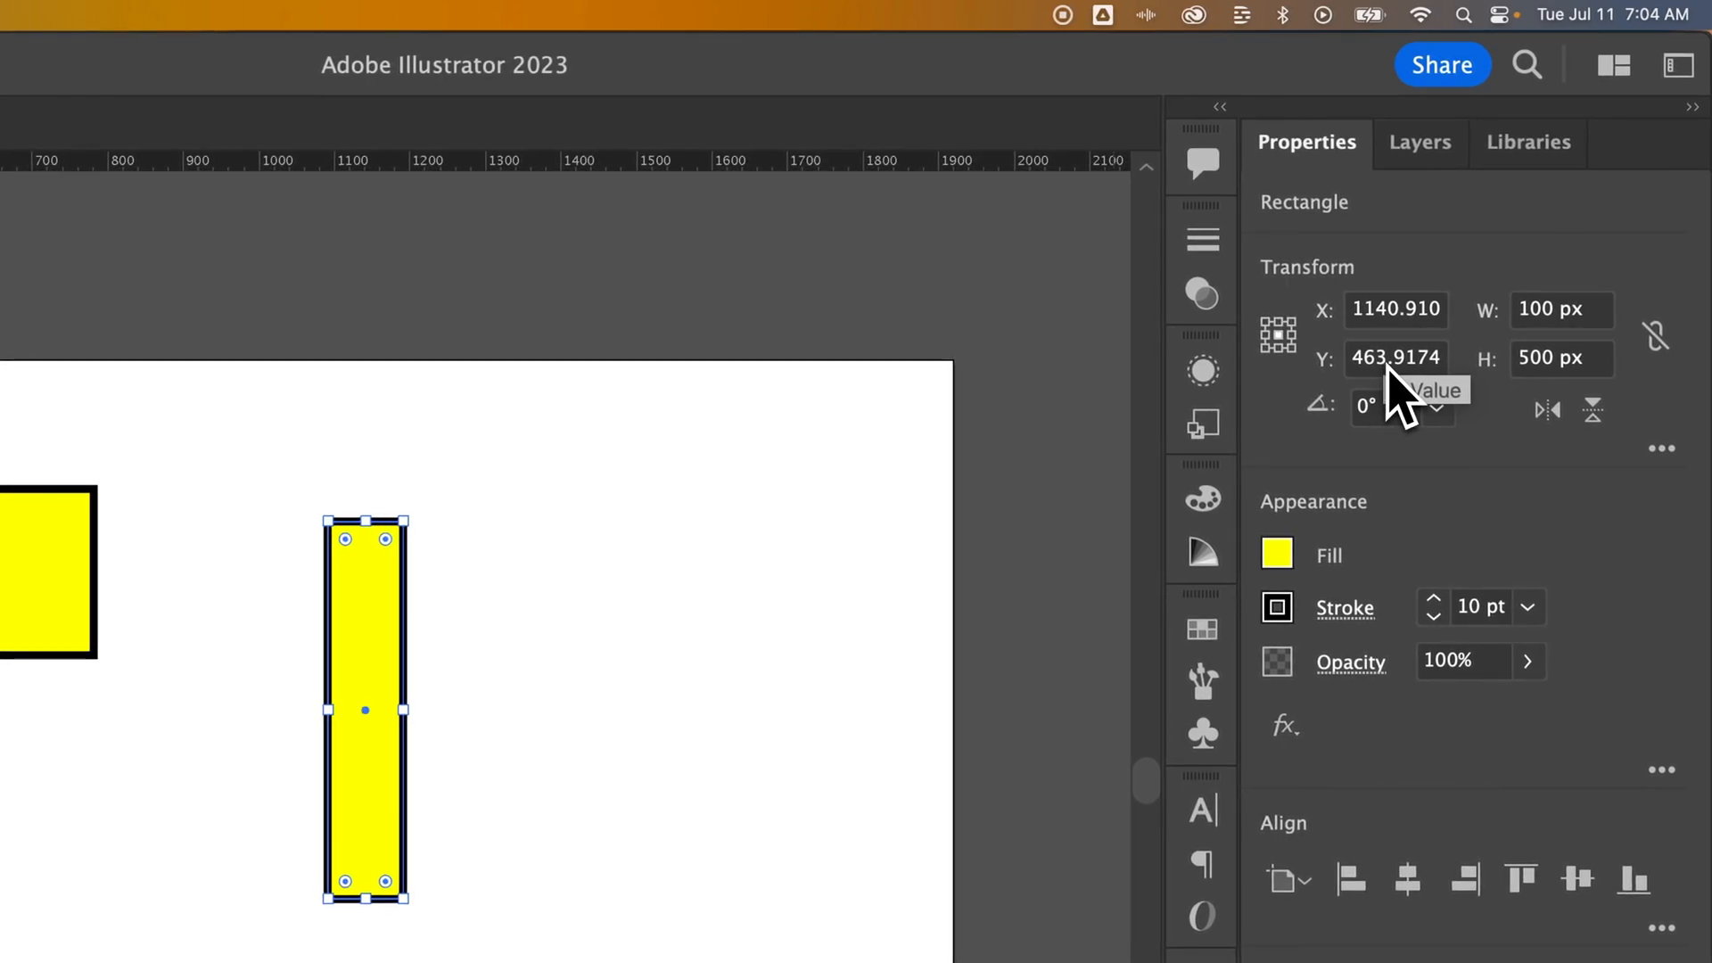
mouse_move(1277, 334)
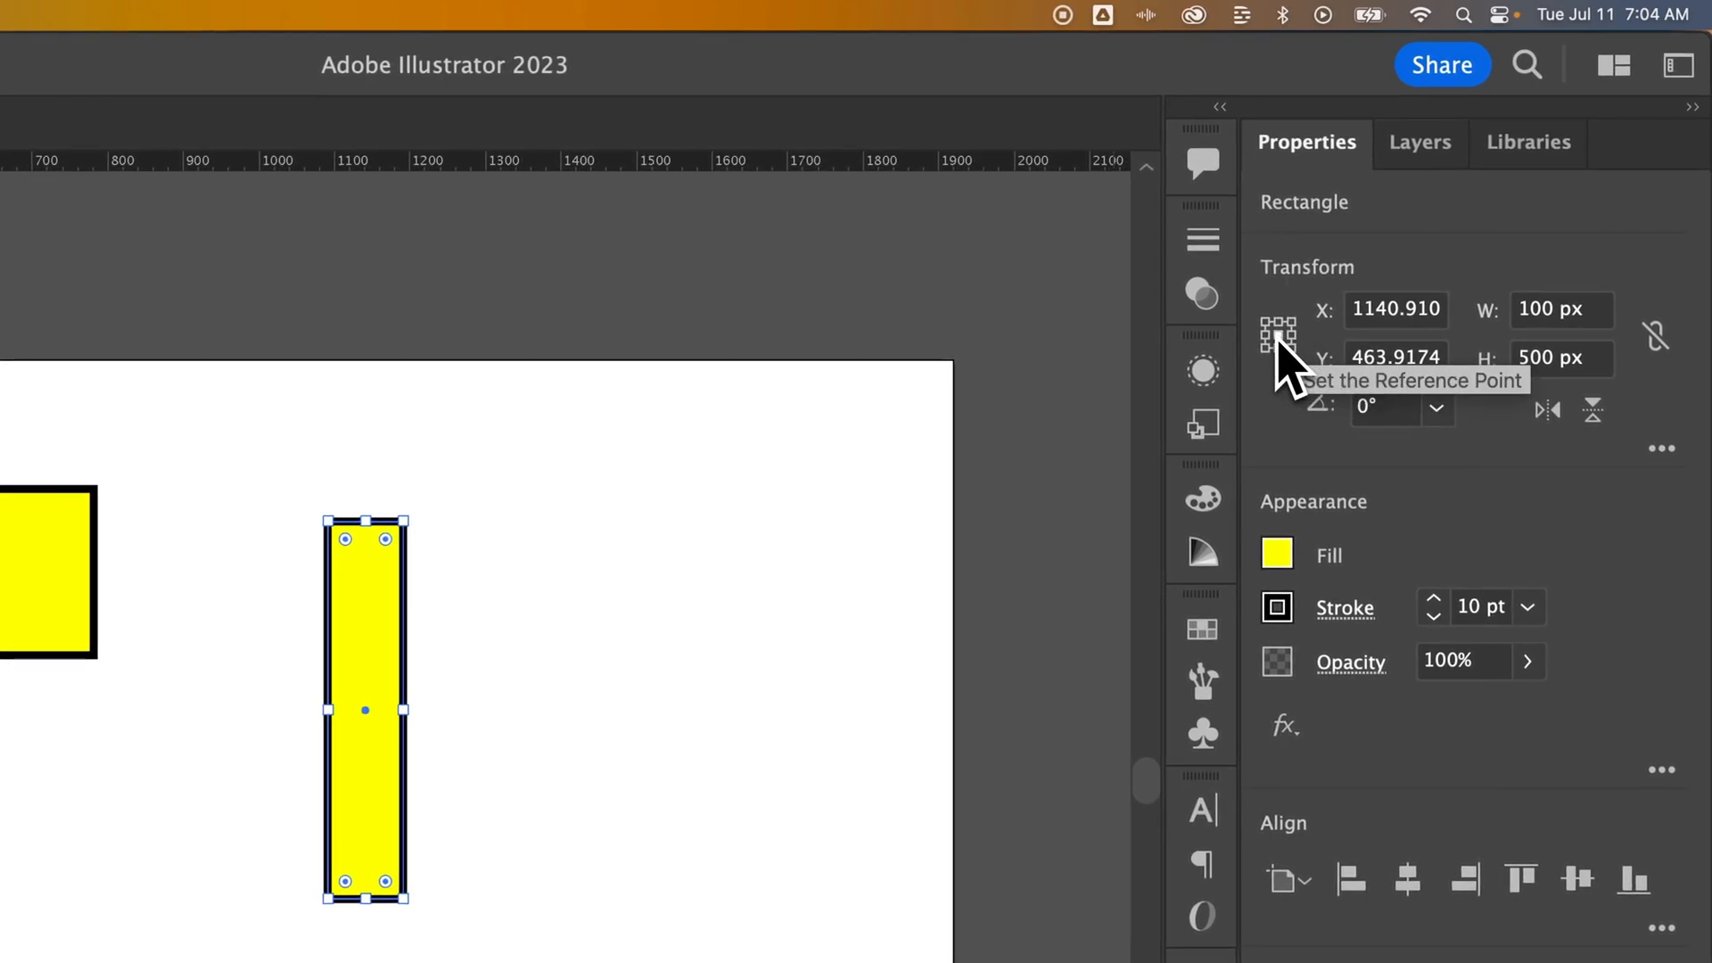
click(1266, 334)
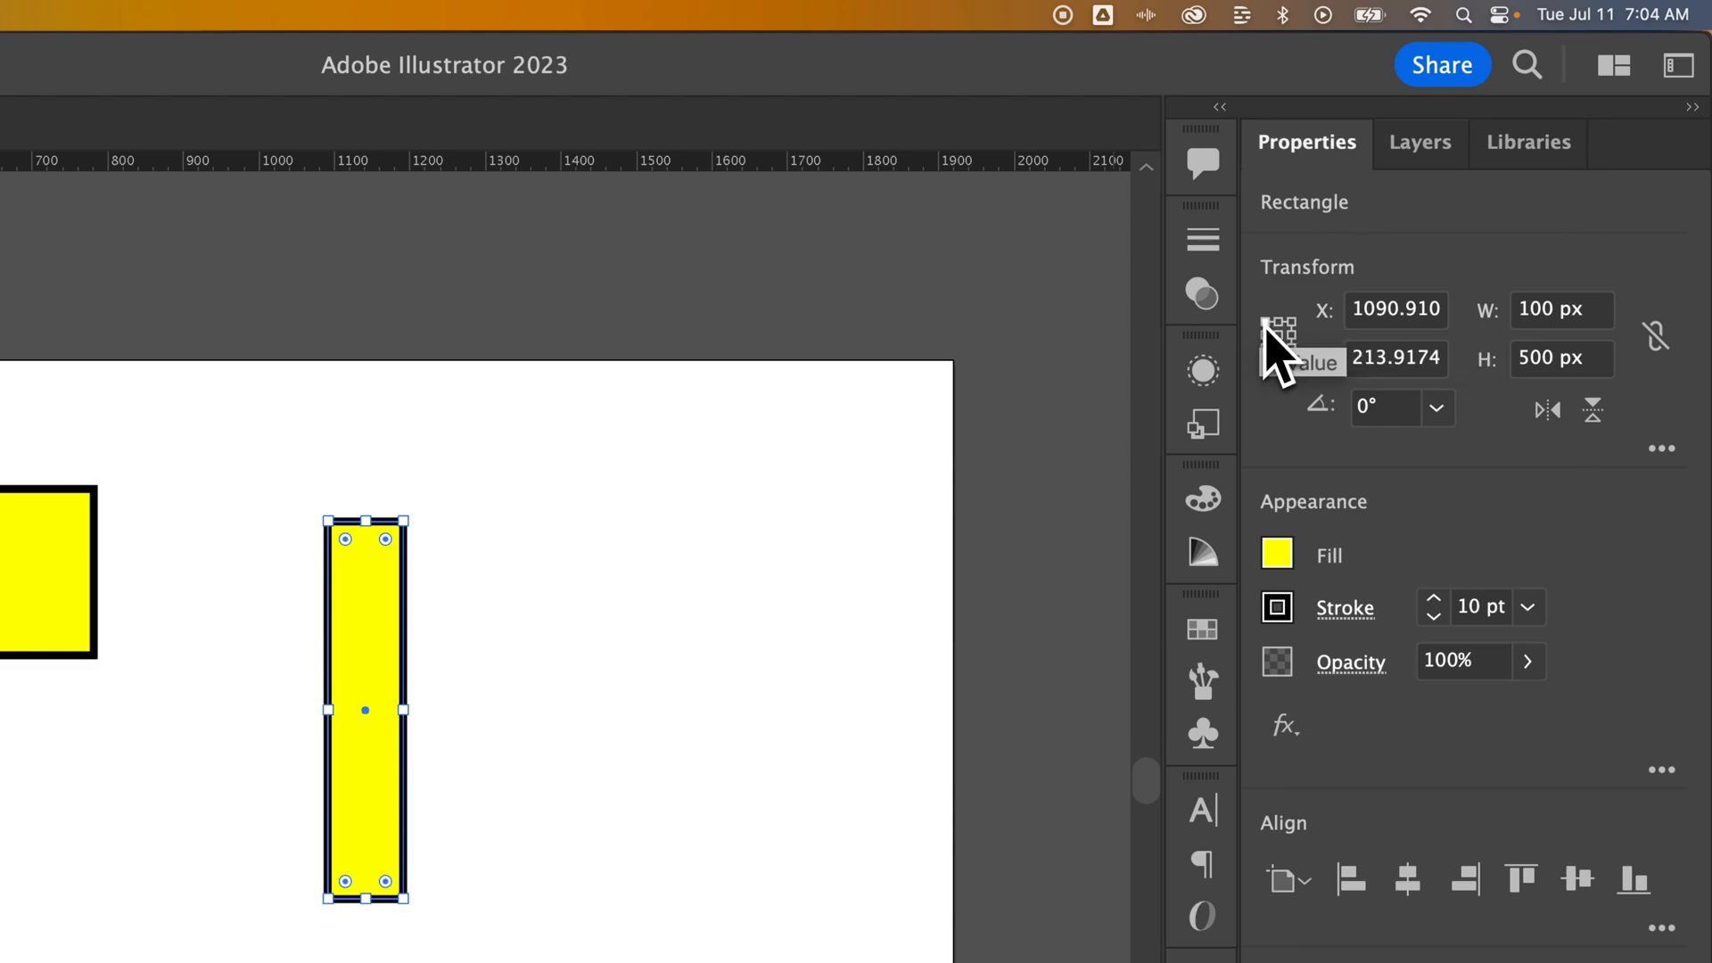
mouse_move(1351, 328)
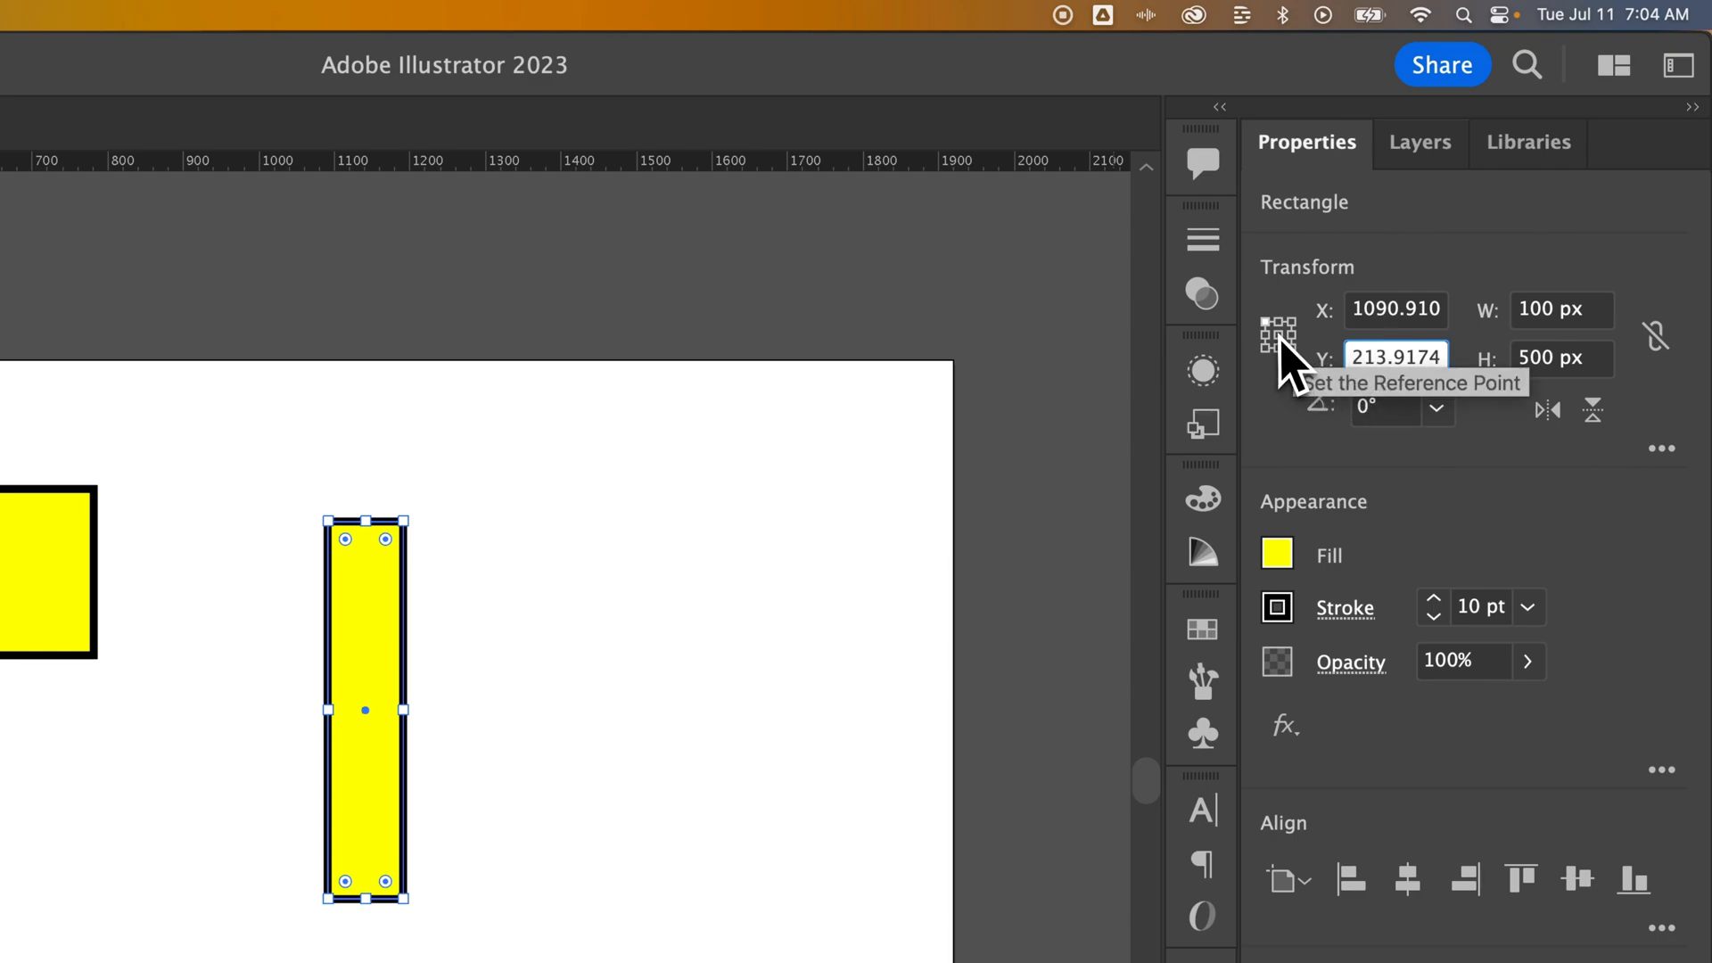
click(1277, 338)
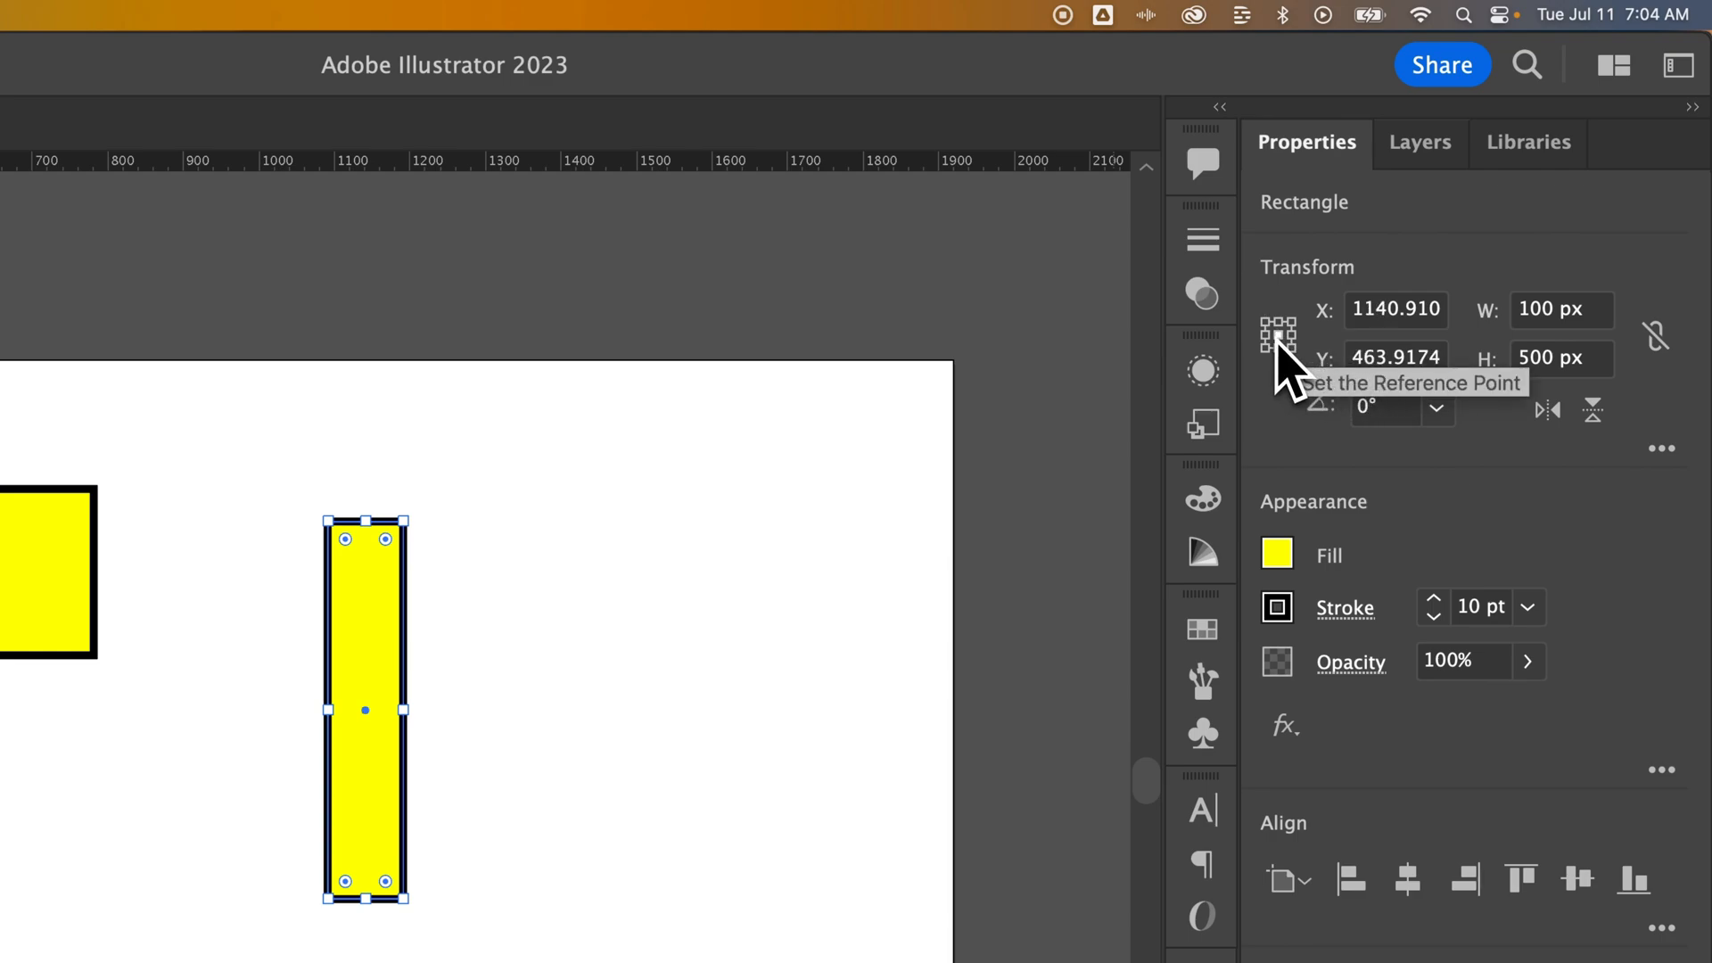
mouse_move(1538, 349)
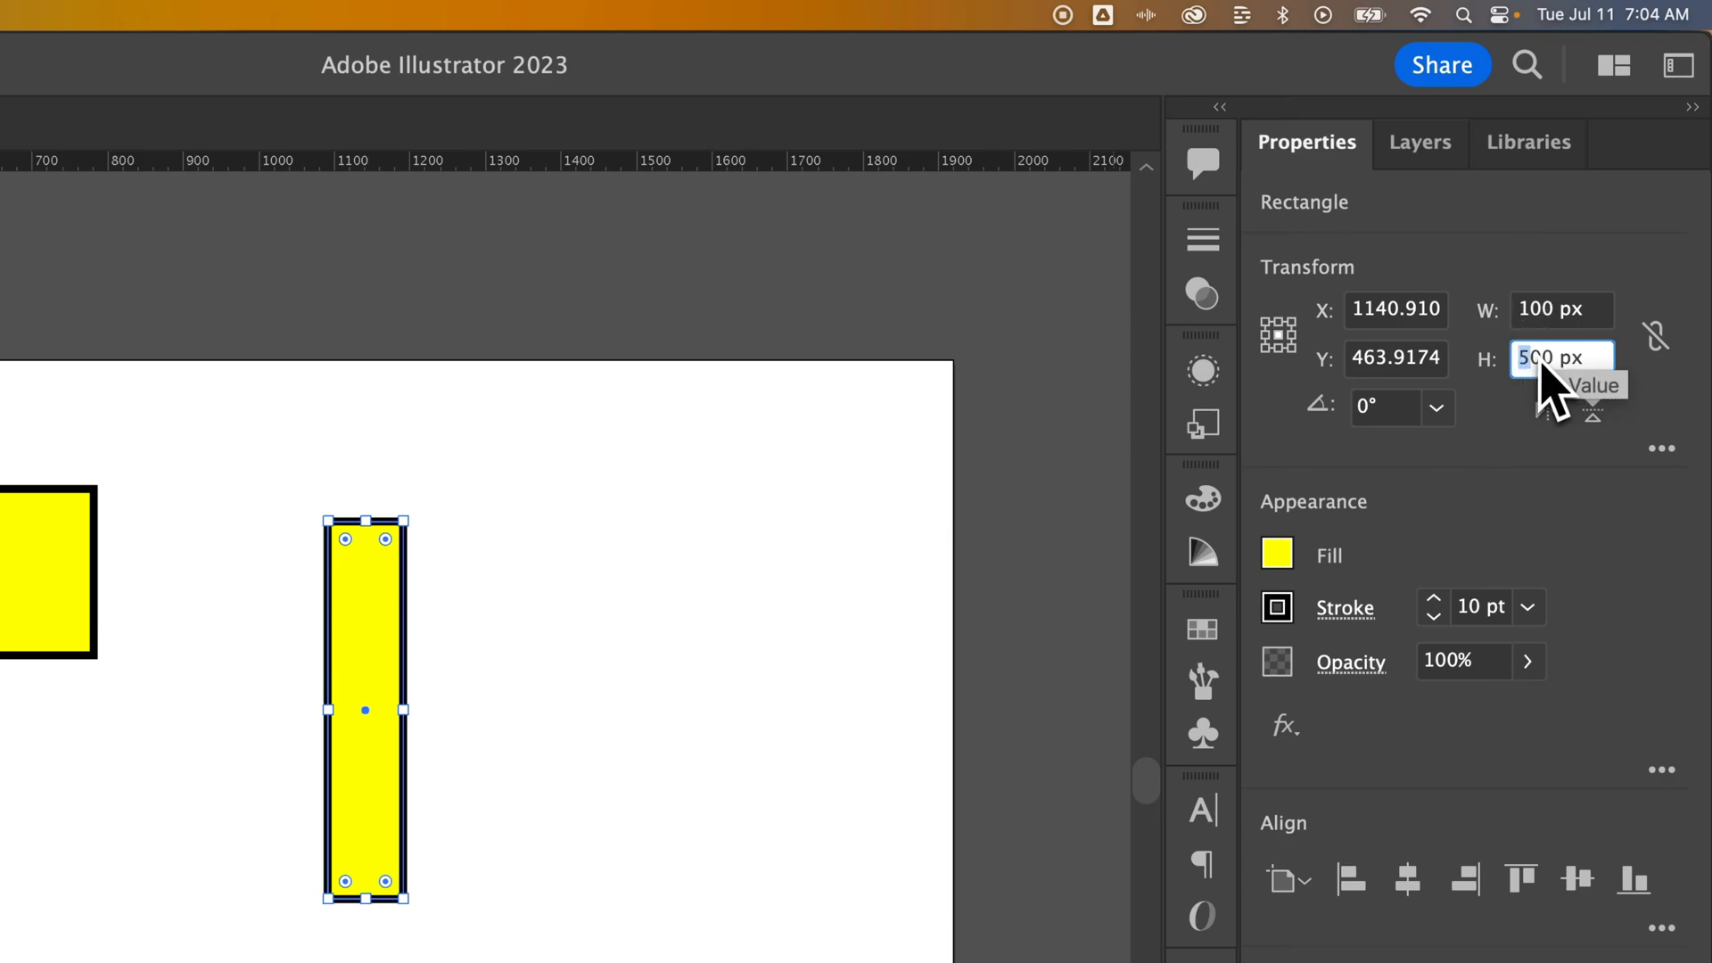
click(1558, 308)
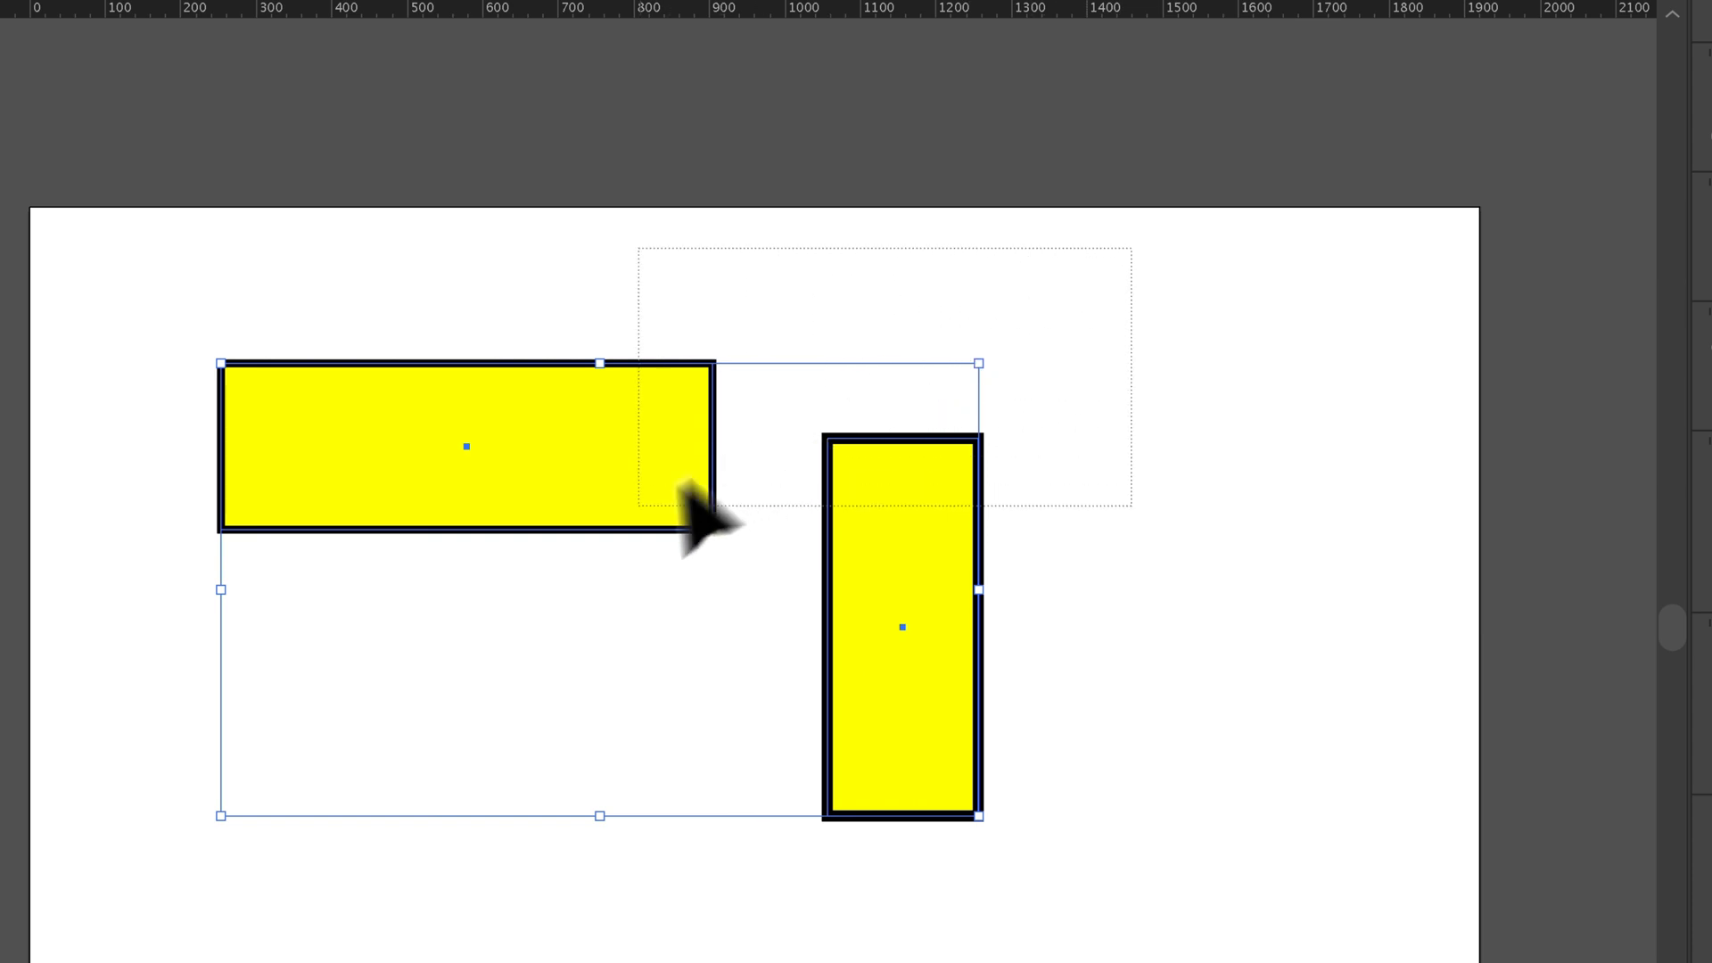
mouse_move(567, 654)
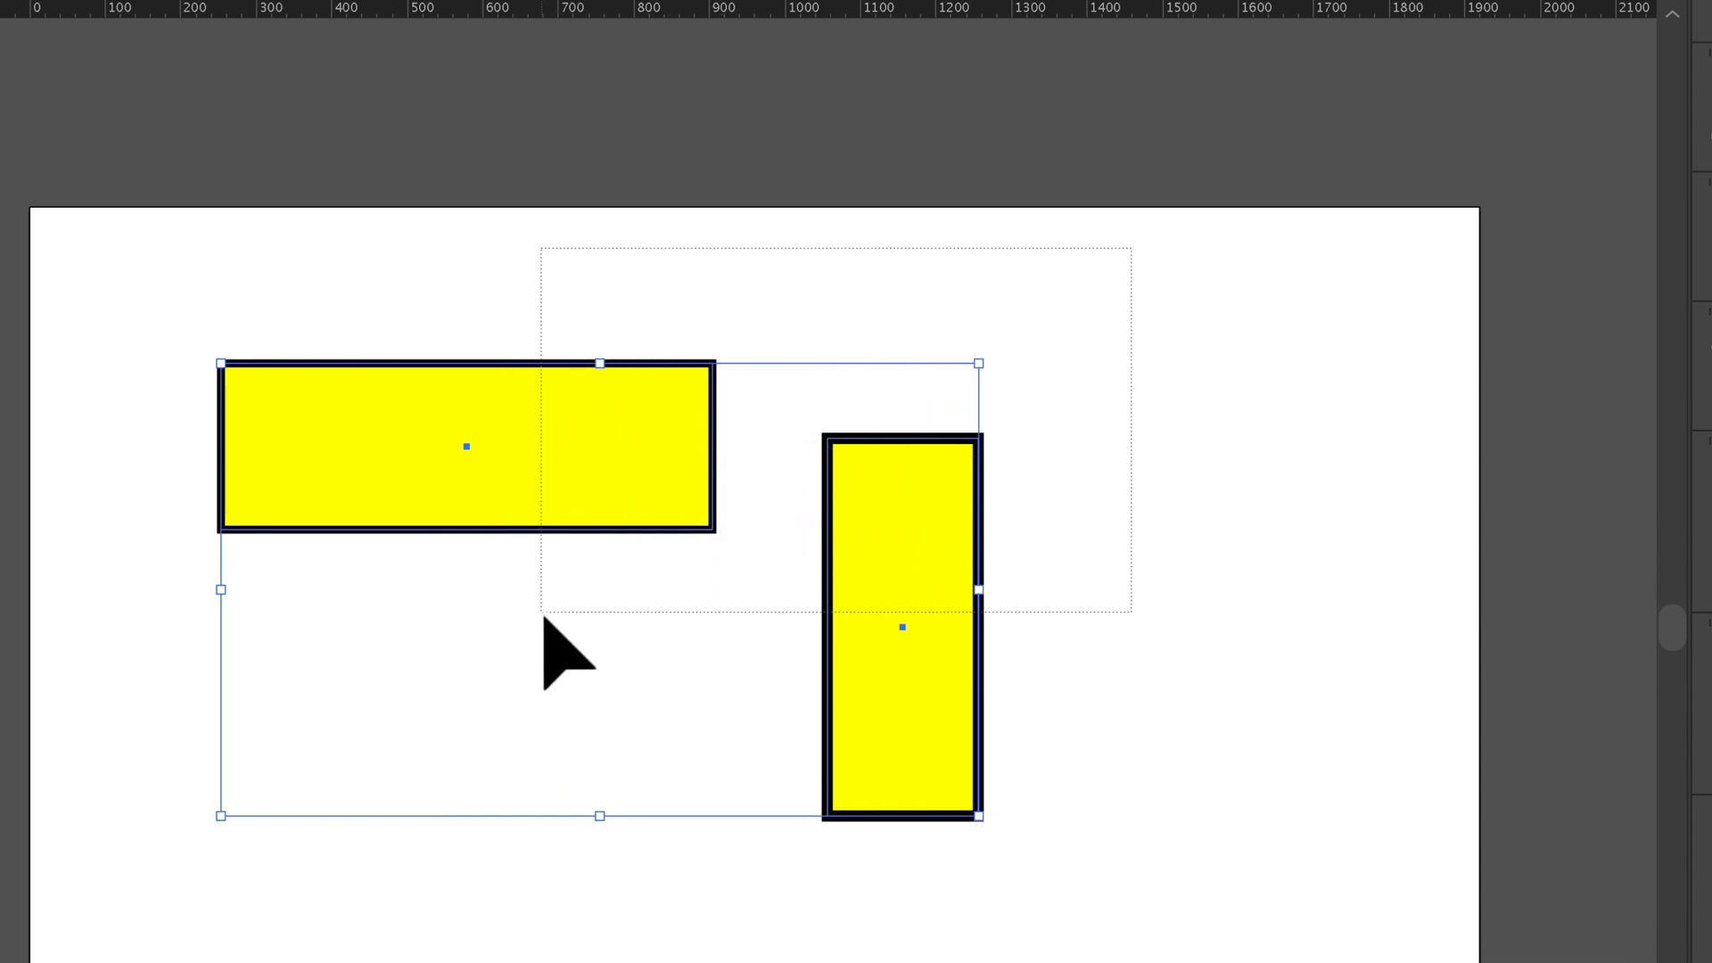
- Select the second rectangle to scale it up to about 518 × 289 px with a 17.28 pt stroke
click(1130, 519)
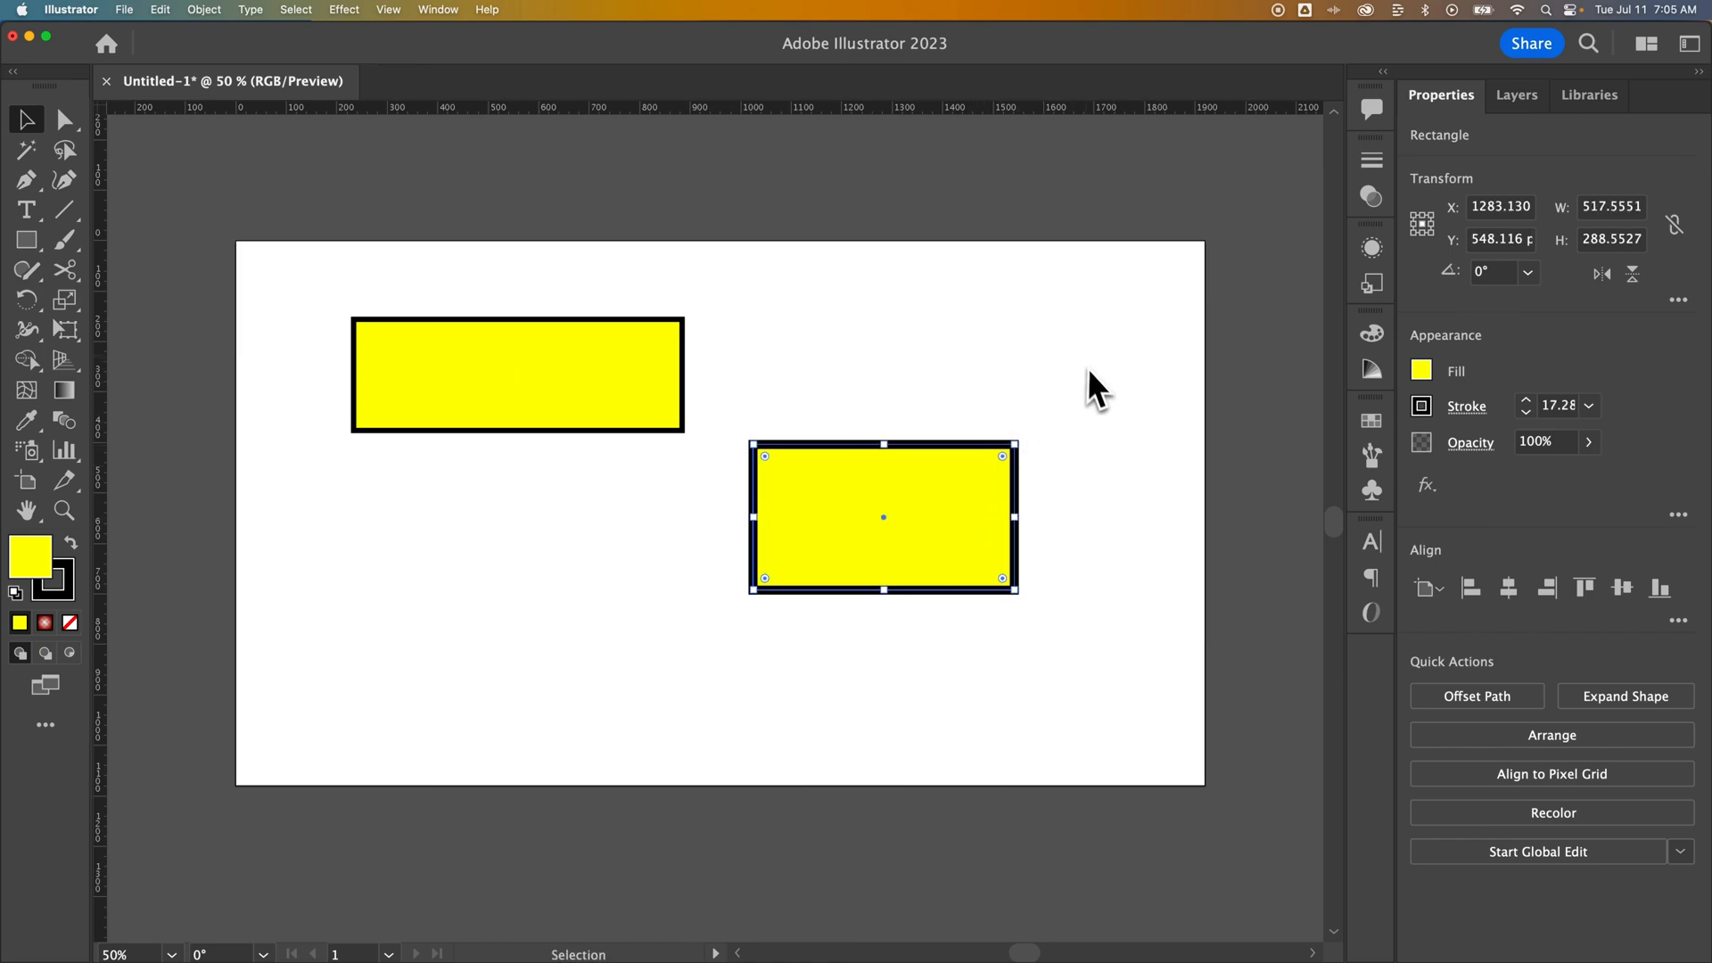
mouse_move(1018, 459)
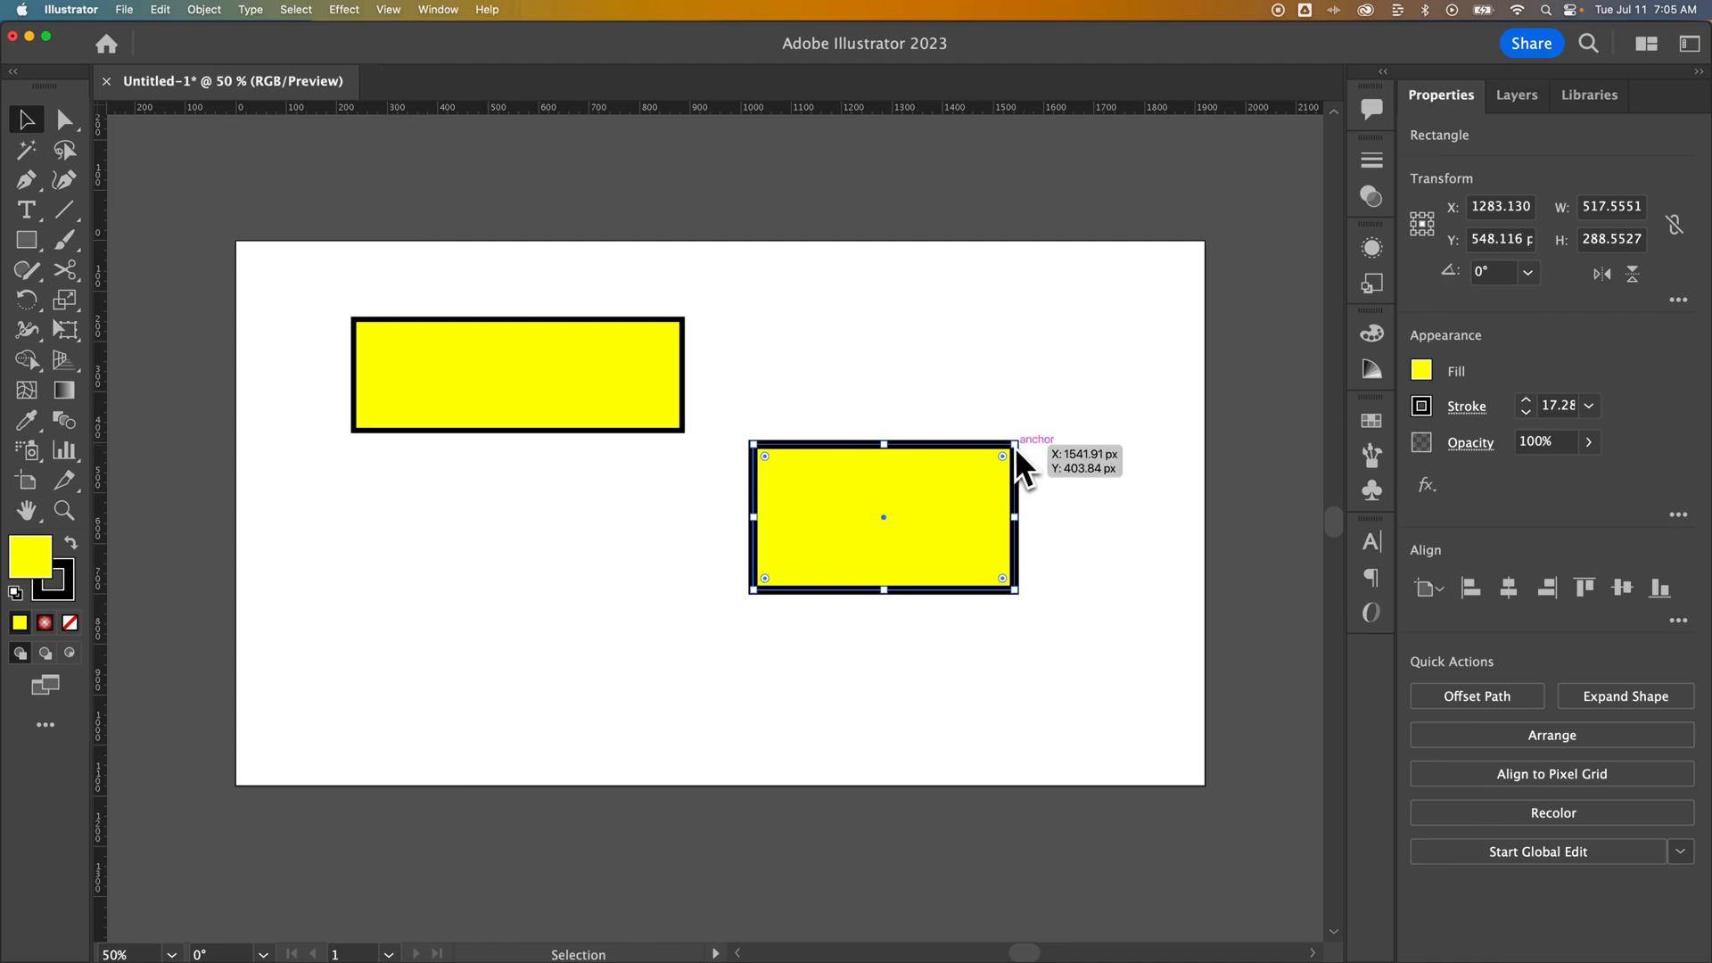